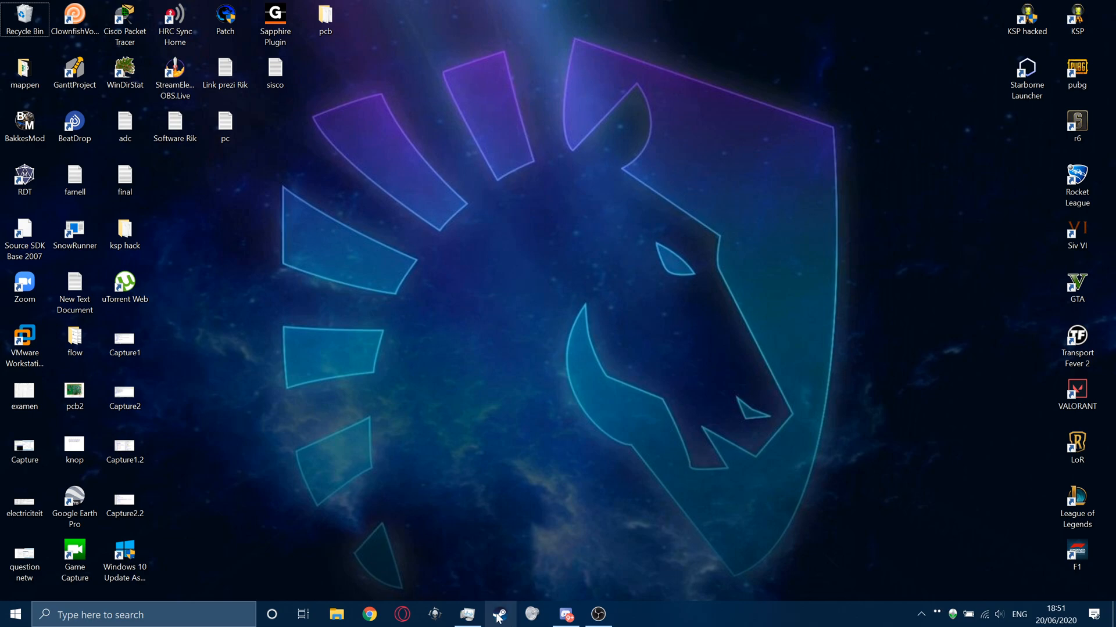
mouse_move(502, 615)
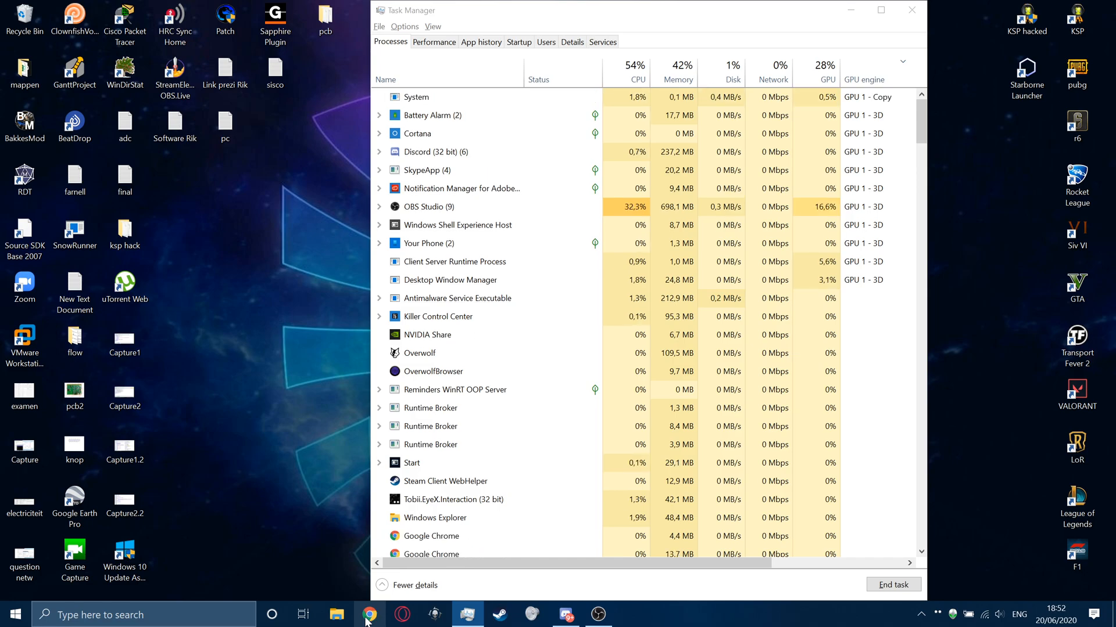
Step: Bring Chrome forward and scroll through the YouTube channel's video rows to load the GPU
click(362, 613)
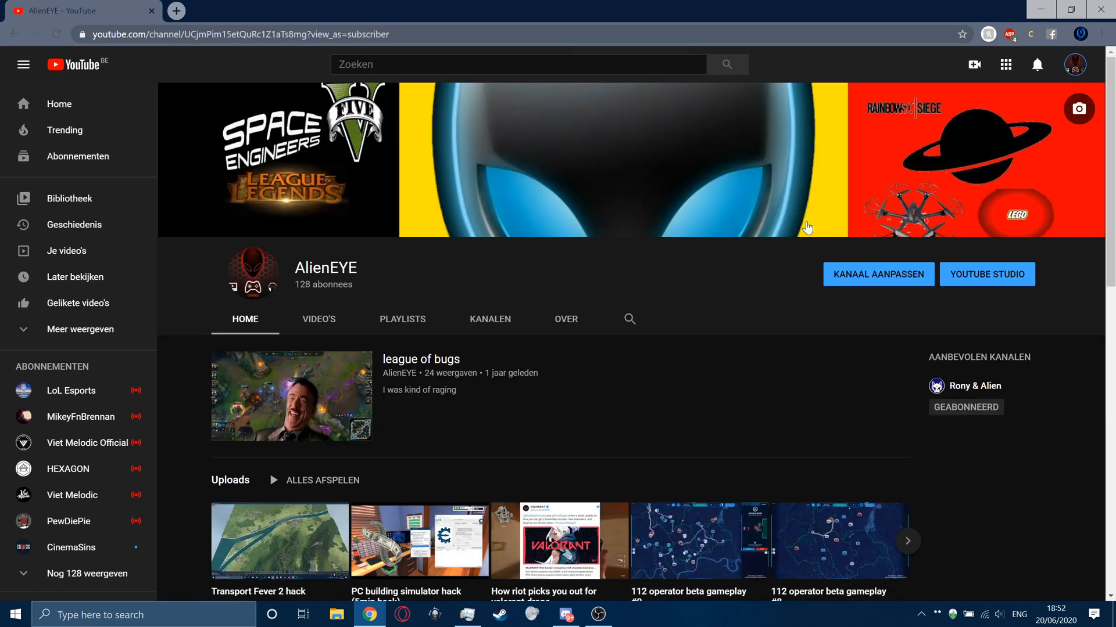
scroll(down, 3)
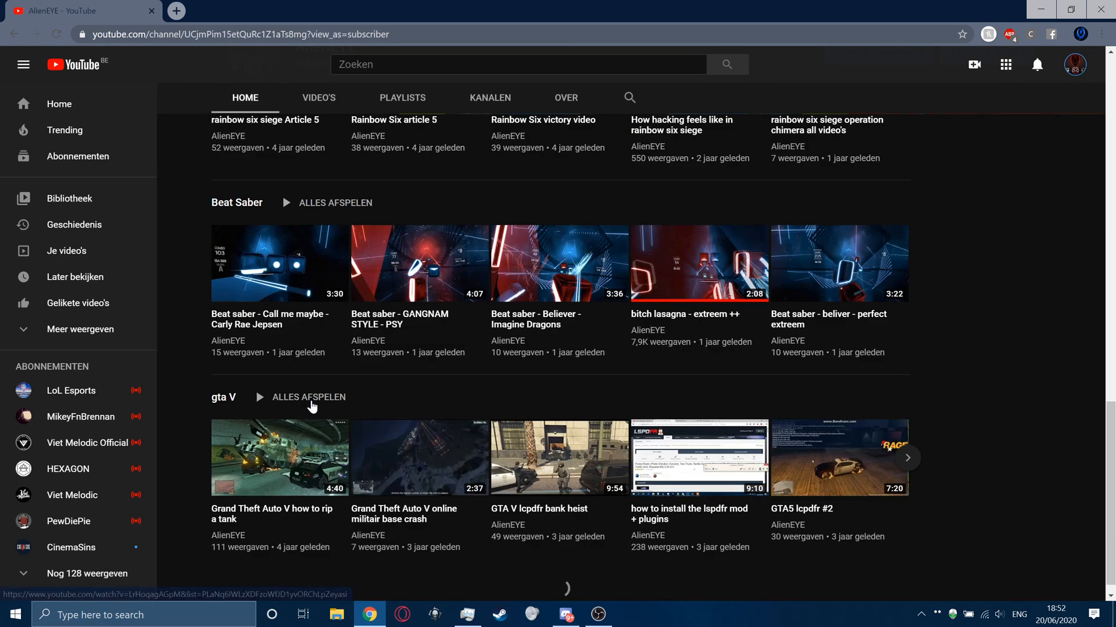
scroll(down, 3)
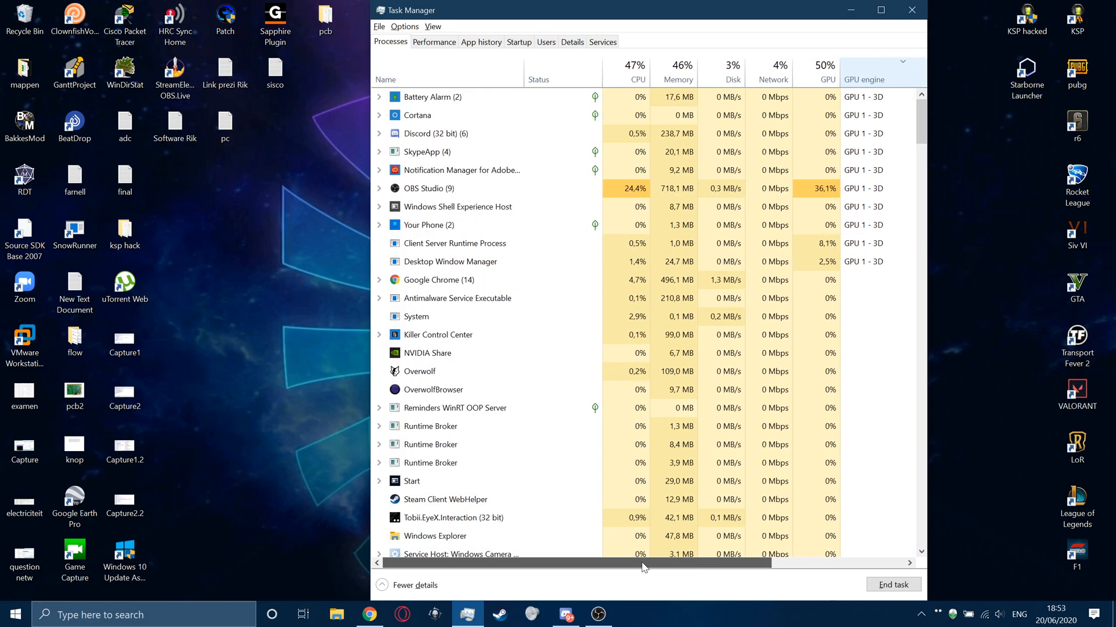
Step: Return to Task Manager and read the GPU engine column for Google Chrome
click(368, 614)
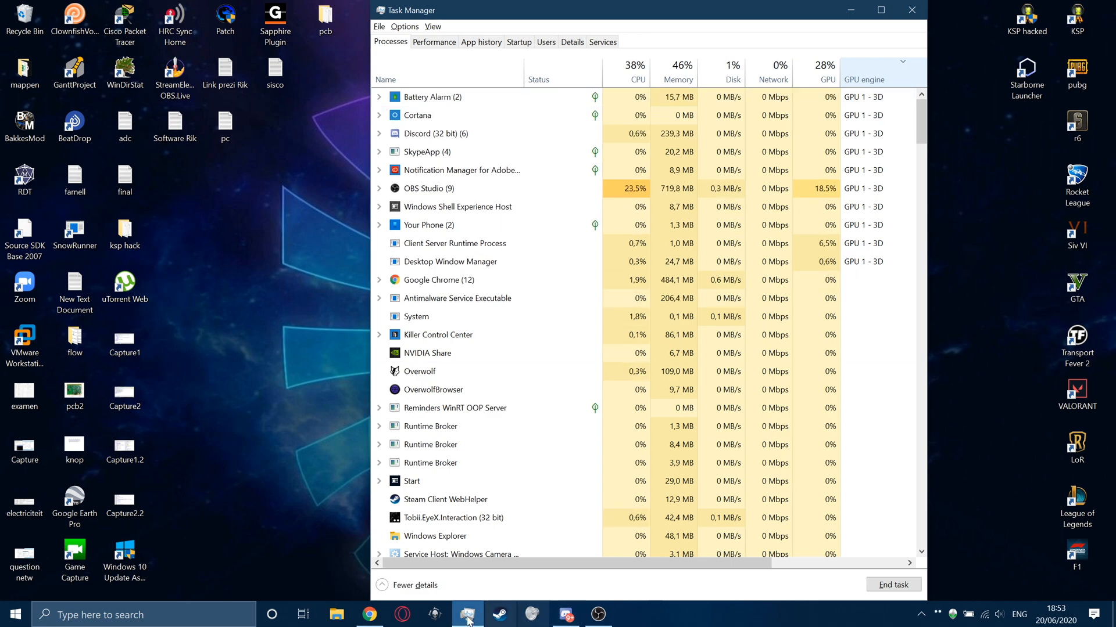
Step: Find Display settings from Start search and go to the Graphics settings page
click(18, 614)
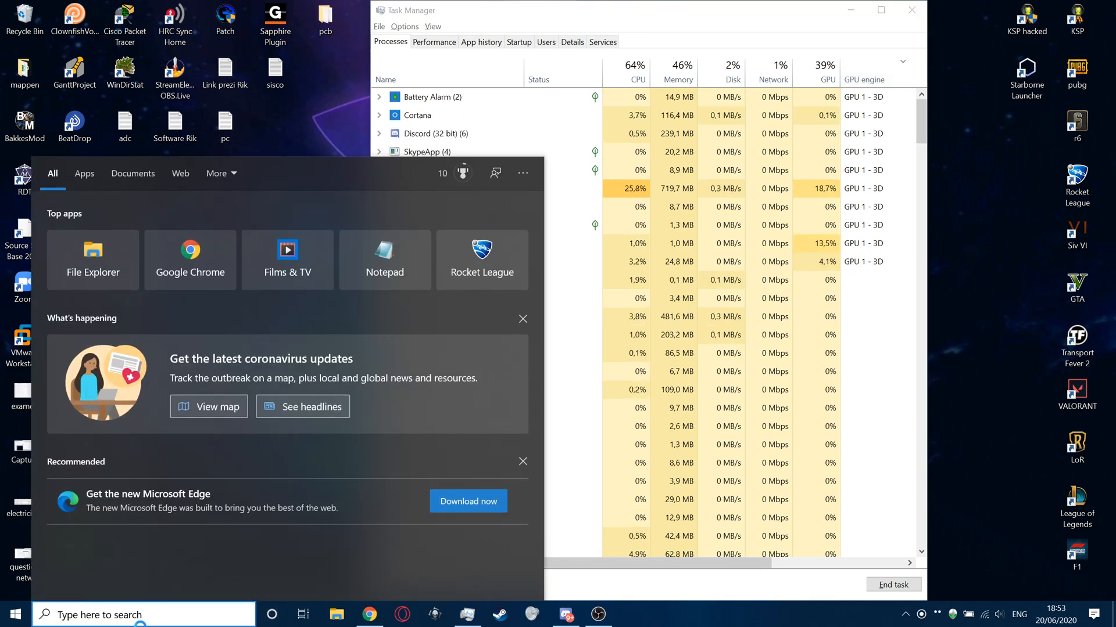
text(di)
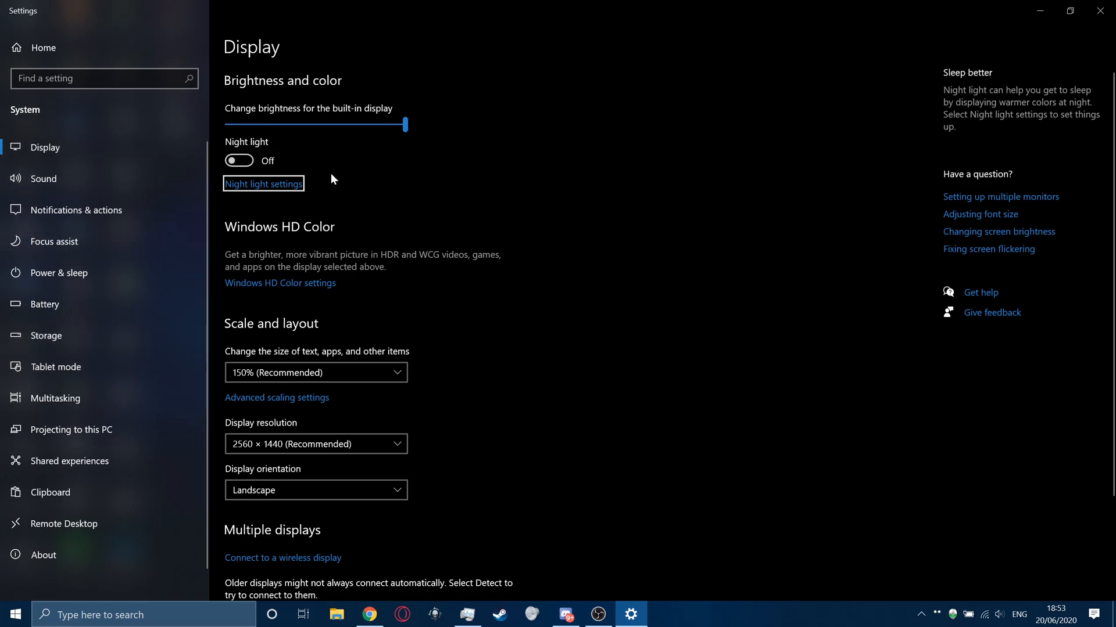
scroll(down, 3)
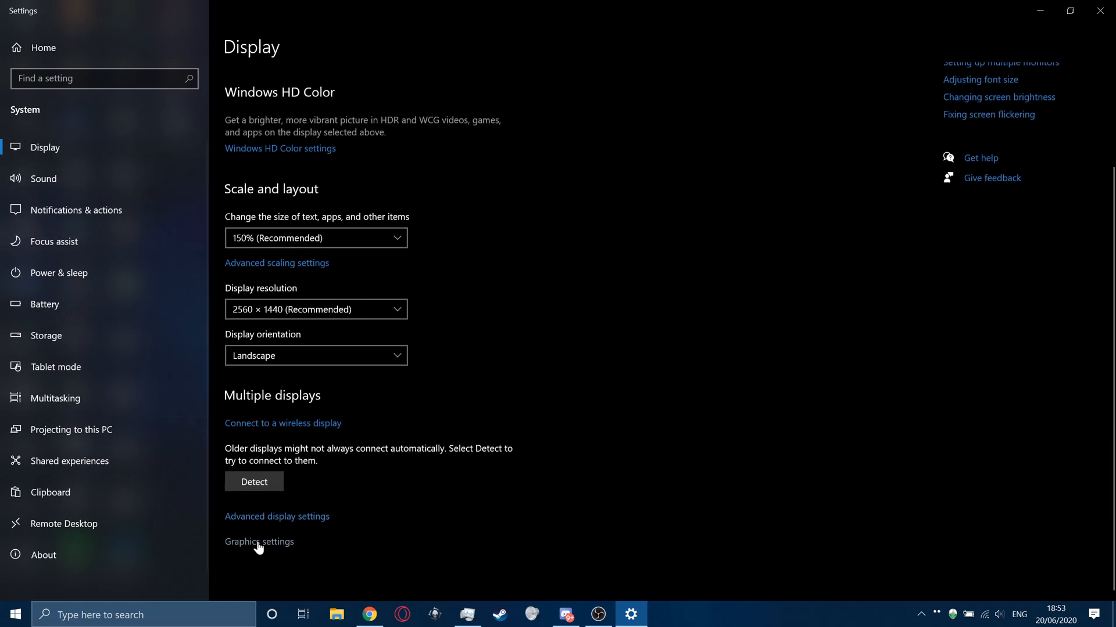
click(259, 541)
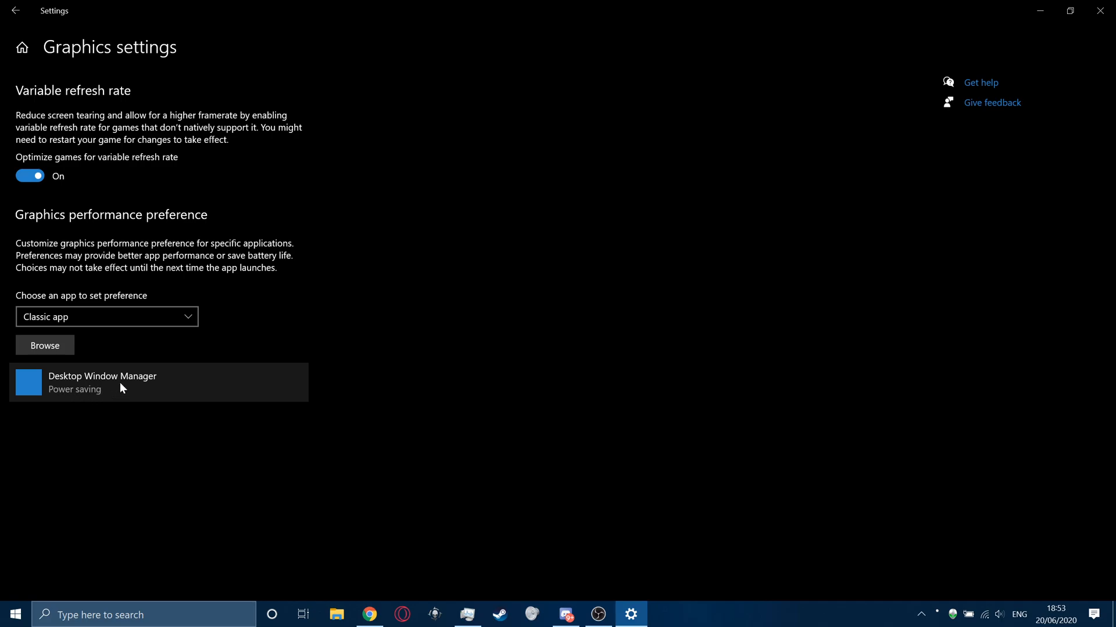
mouse_move(634, 242)
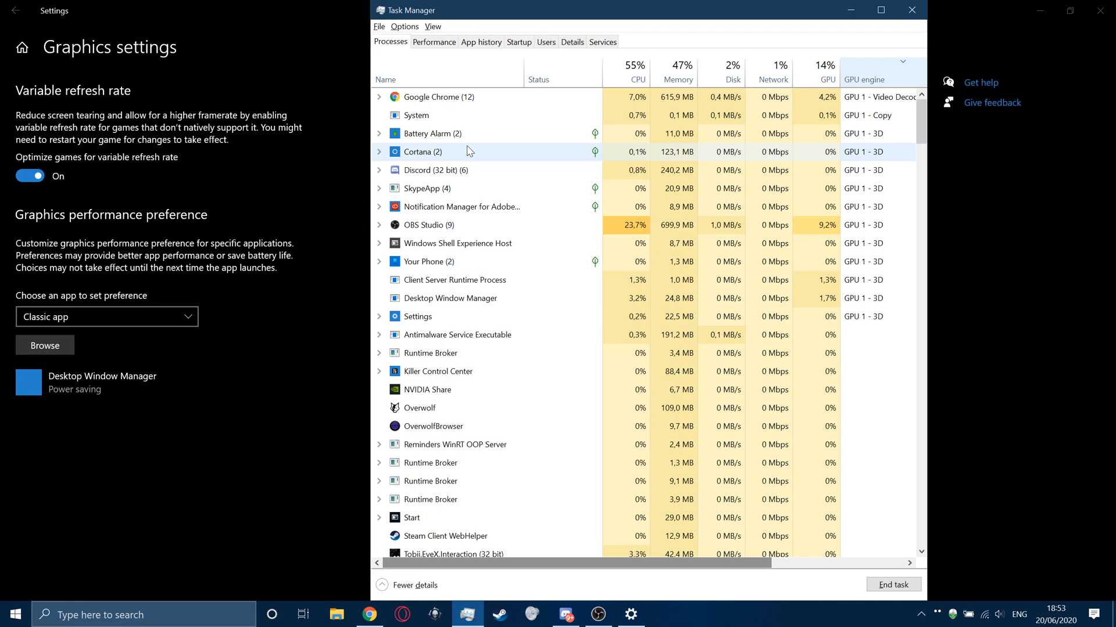
Step: Launch Task Manager and look up a Google Chrome process's file location
text(task Manager)
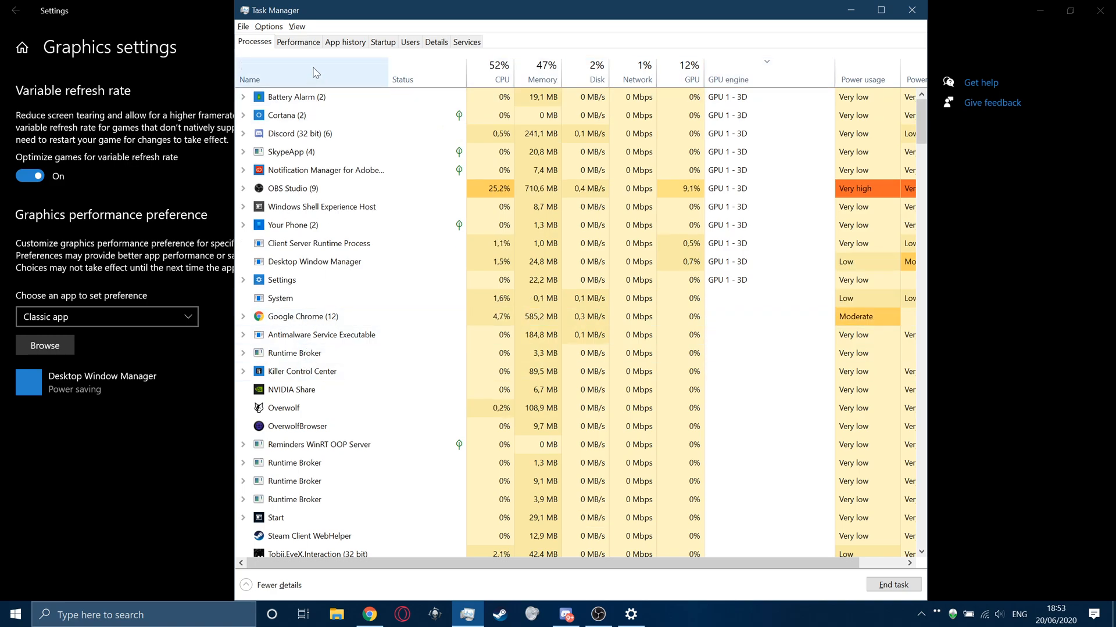
right_click(302, 158)
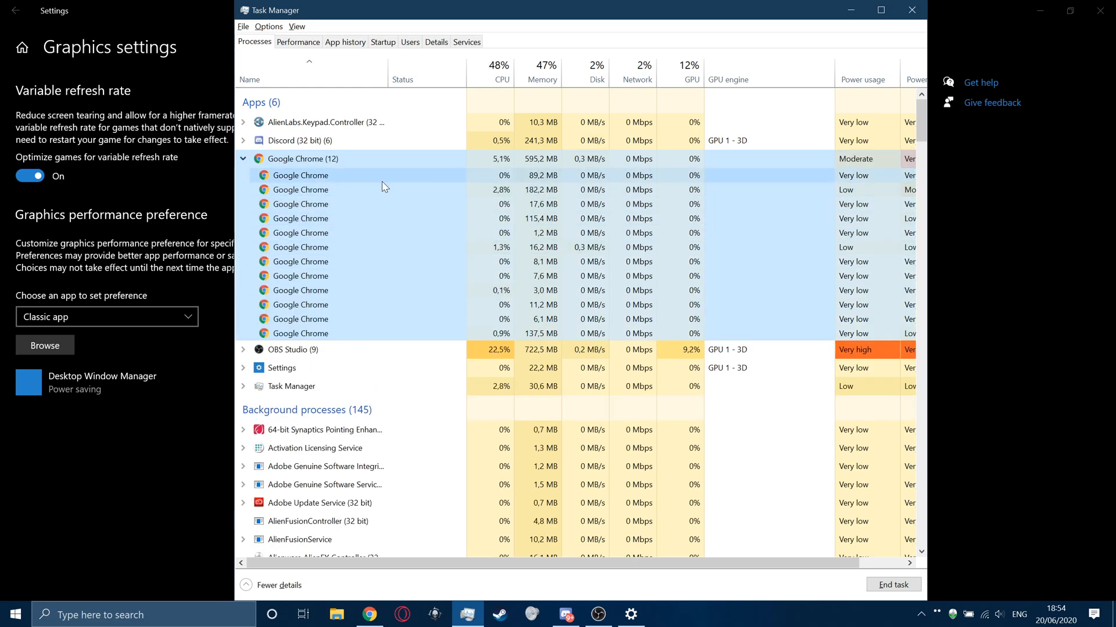
right_click(299, 174)
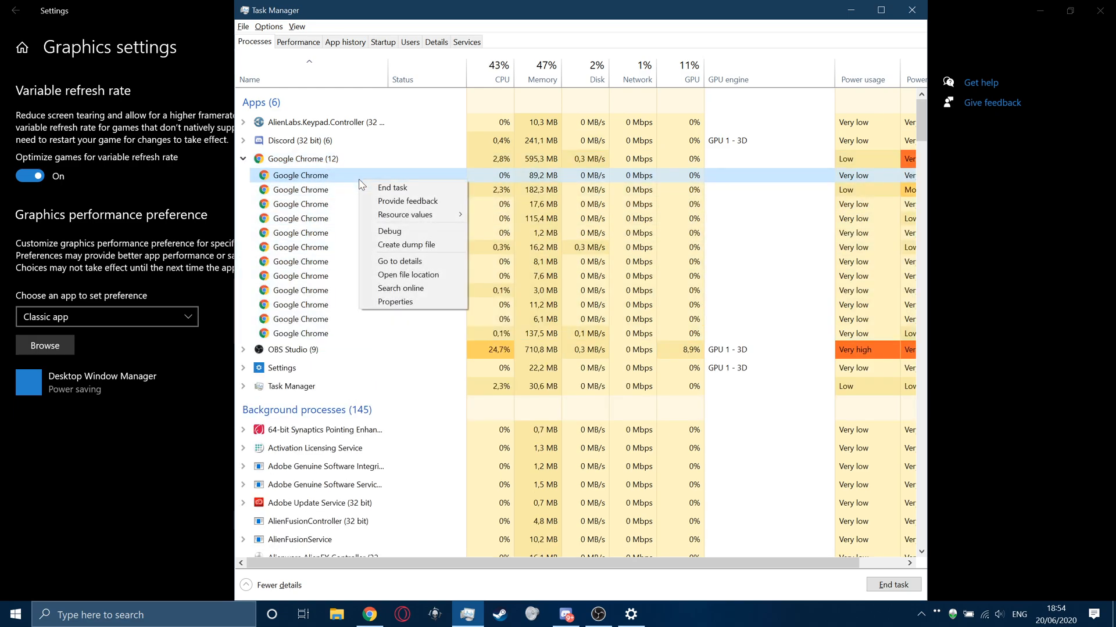
mouse_move(408, 278)
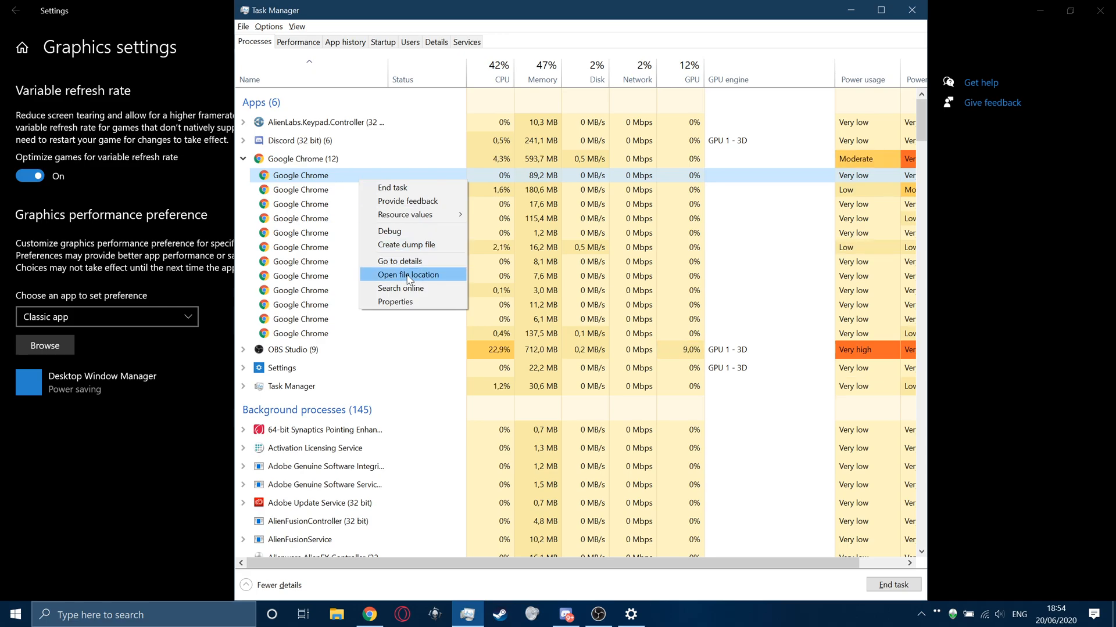
click(408, 275)
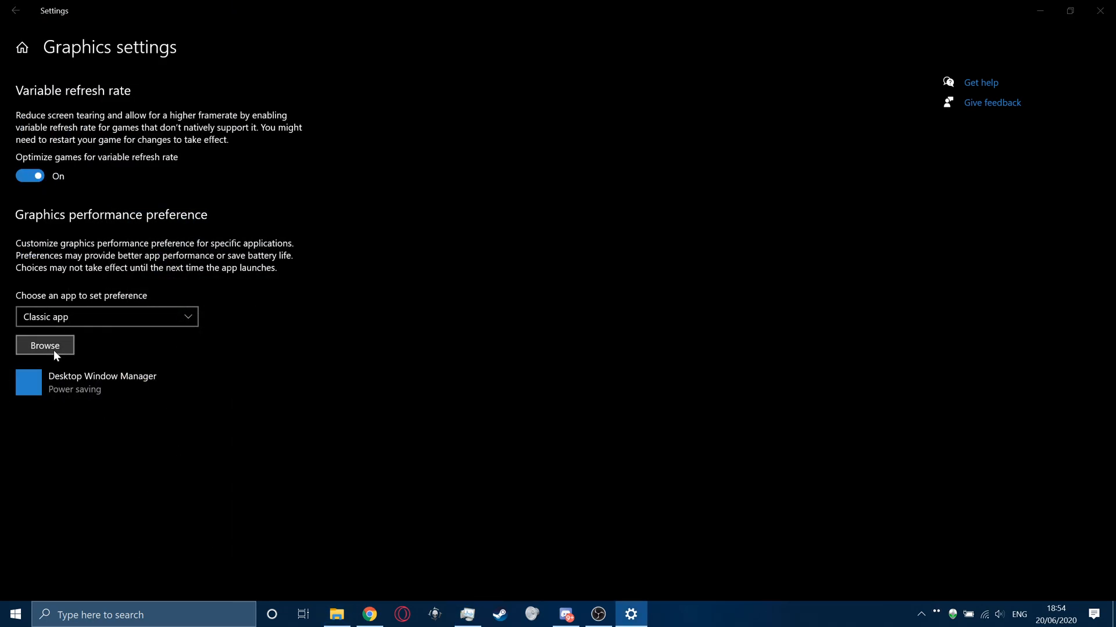
Step: Browse to Chrome's Application folder and pick the chrome program file to add
click(45, 345)
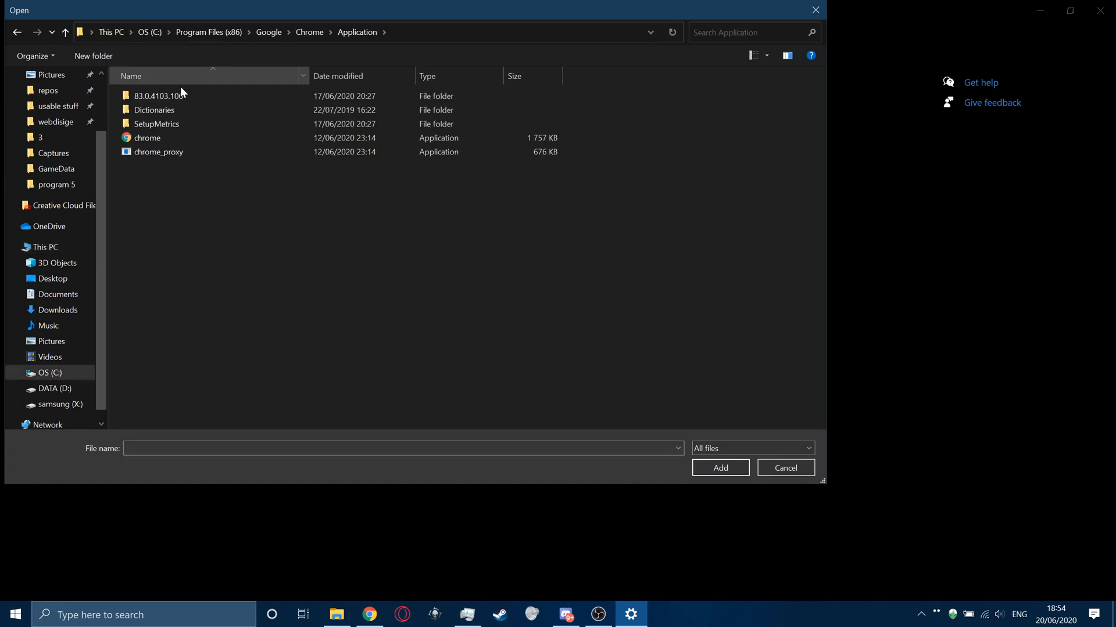
click(145, 137)
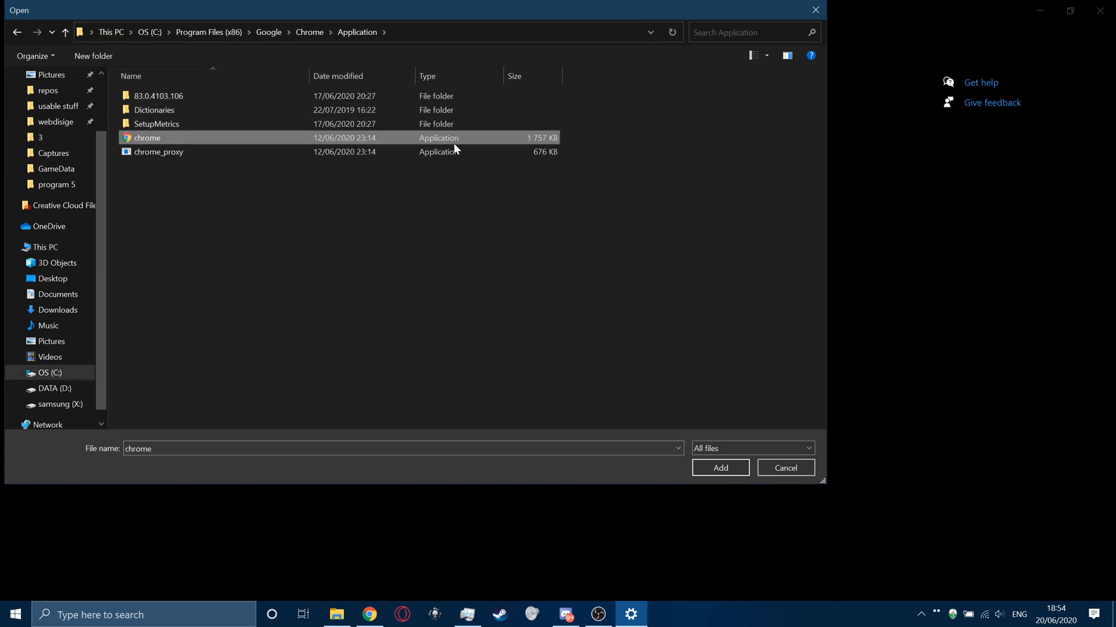
mouse_move(537, 533)
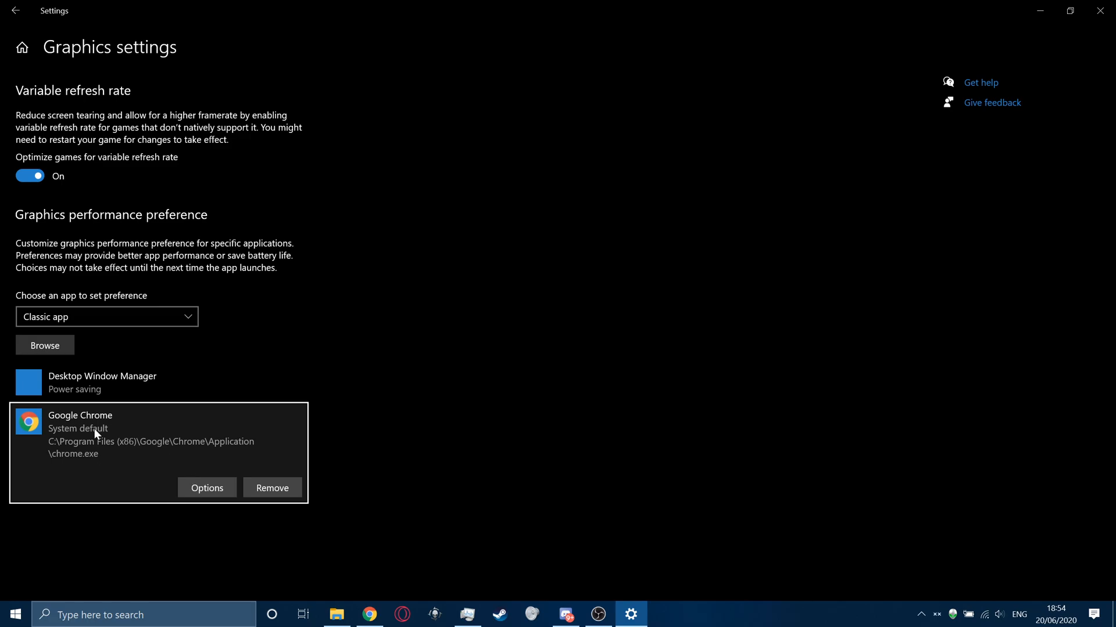
mouse_move(89, 449)
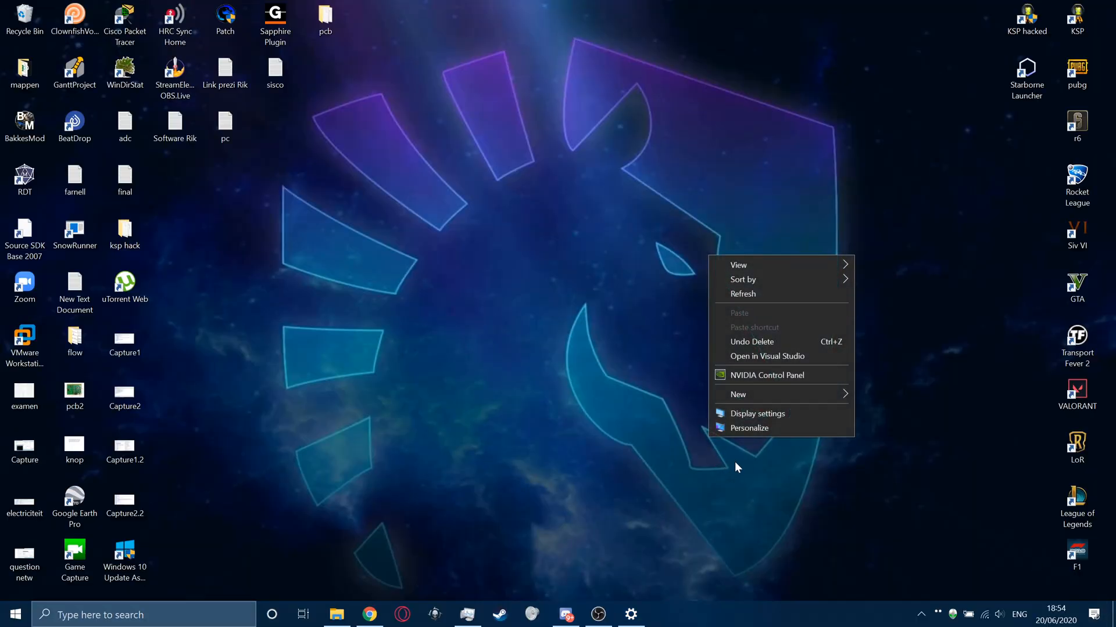
Step: Look through NVIDIA Control Panel's display pages: resolution, rotation, audio, desktop size, image settings
click(737, 468)
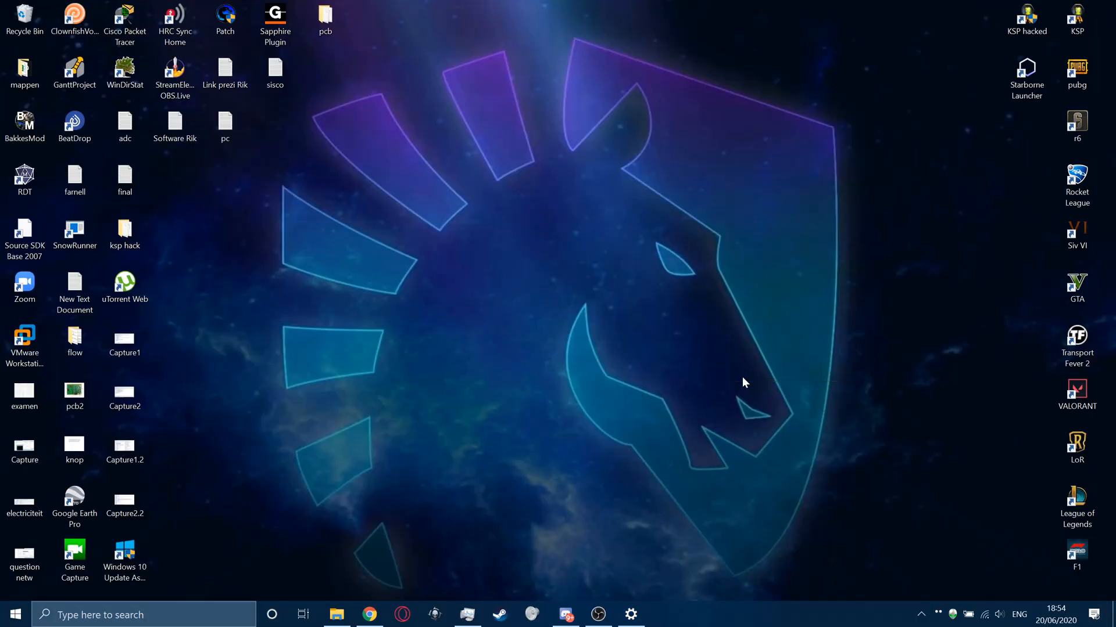
mouse_move(497, 297)
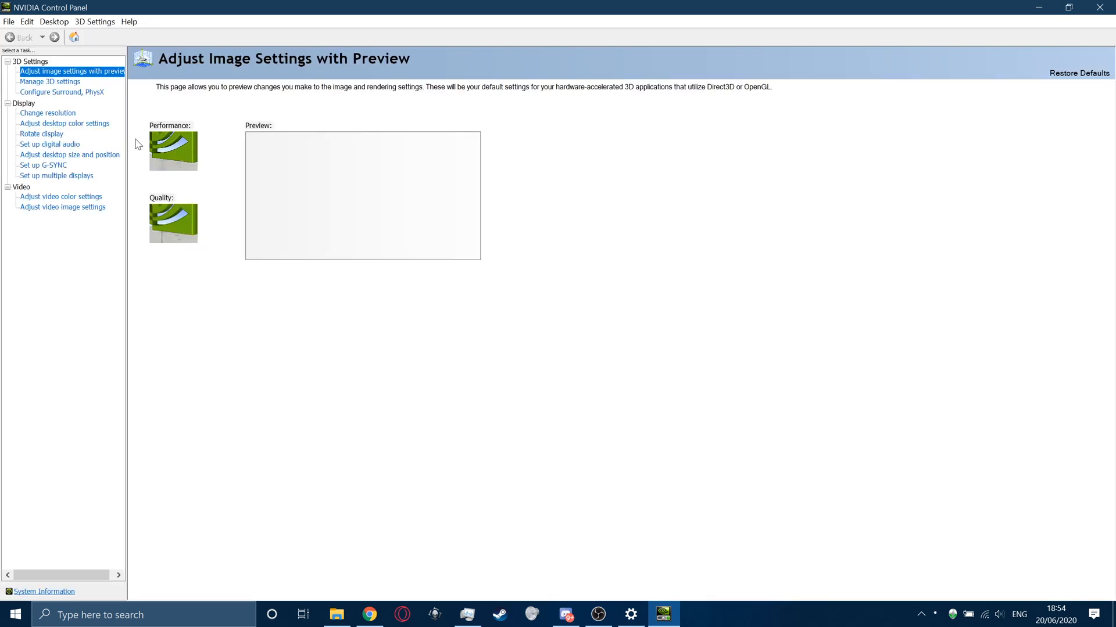
click(52, 81)
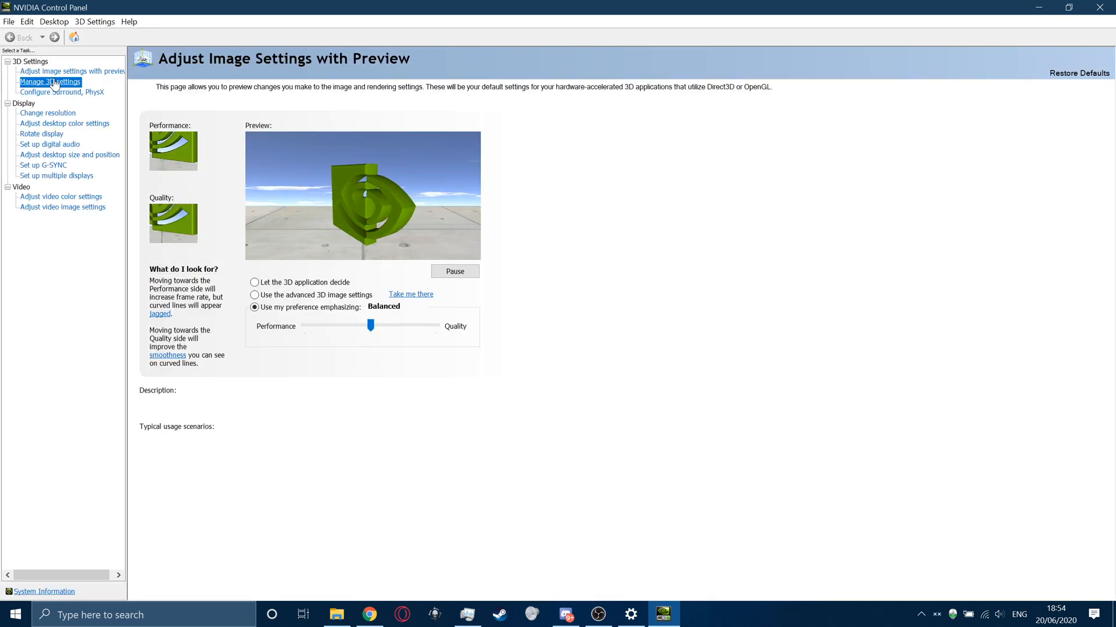
click(53, 92)
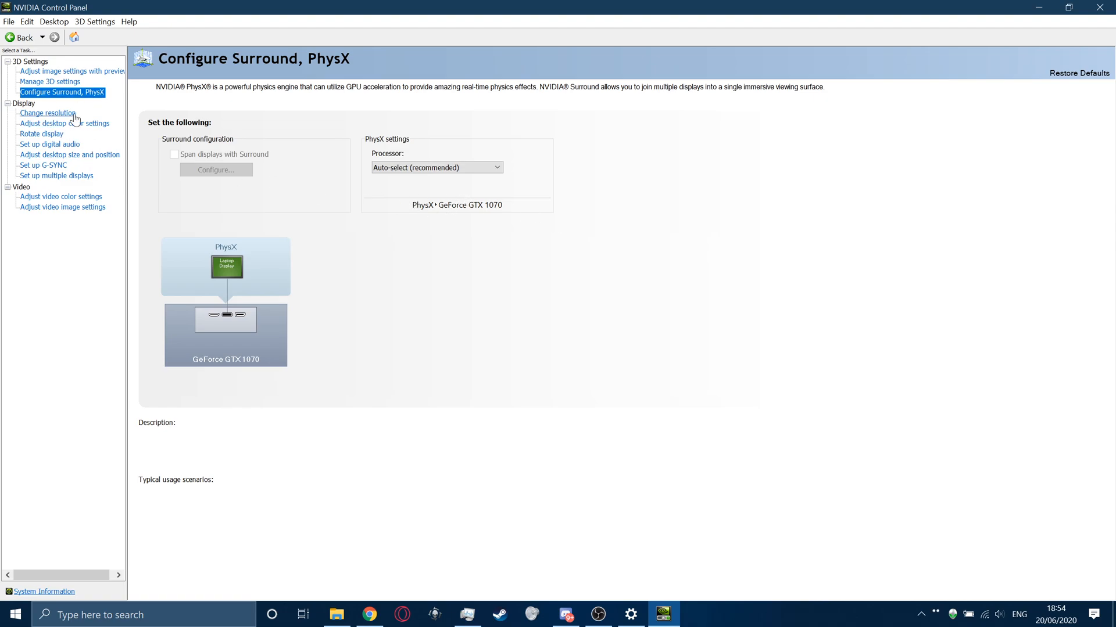
click(48, 113)
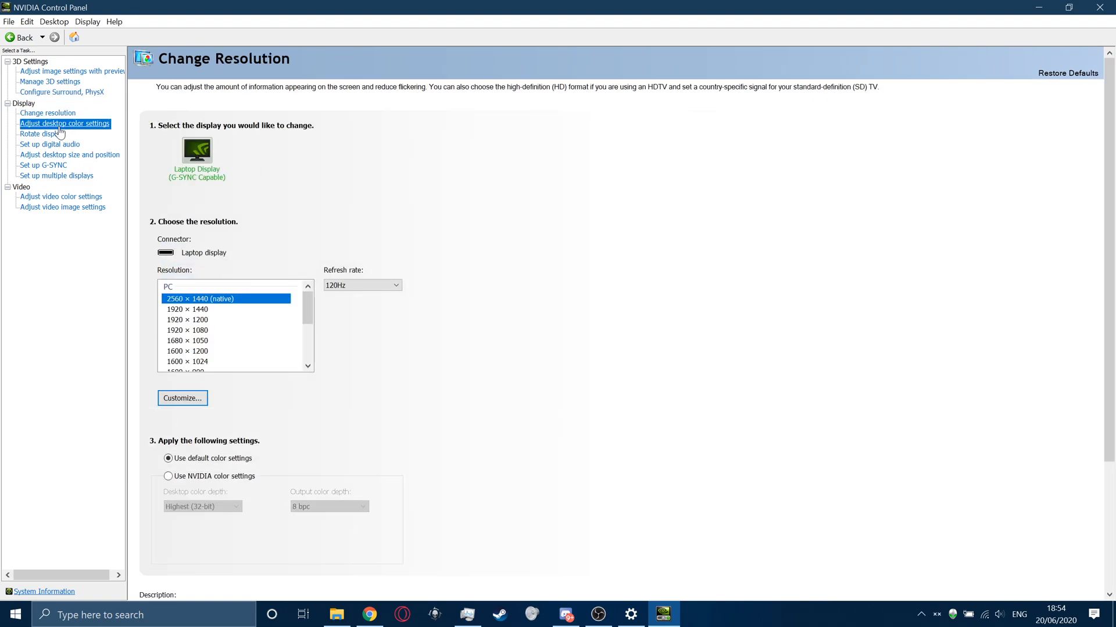
click(33, 134)
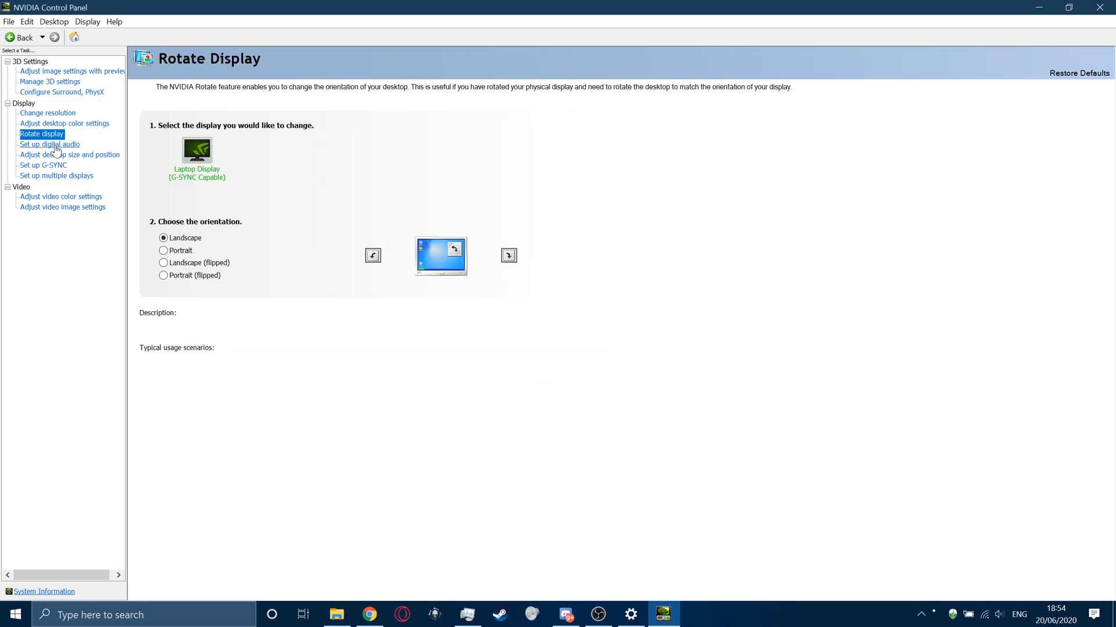
click(47, 175)
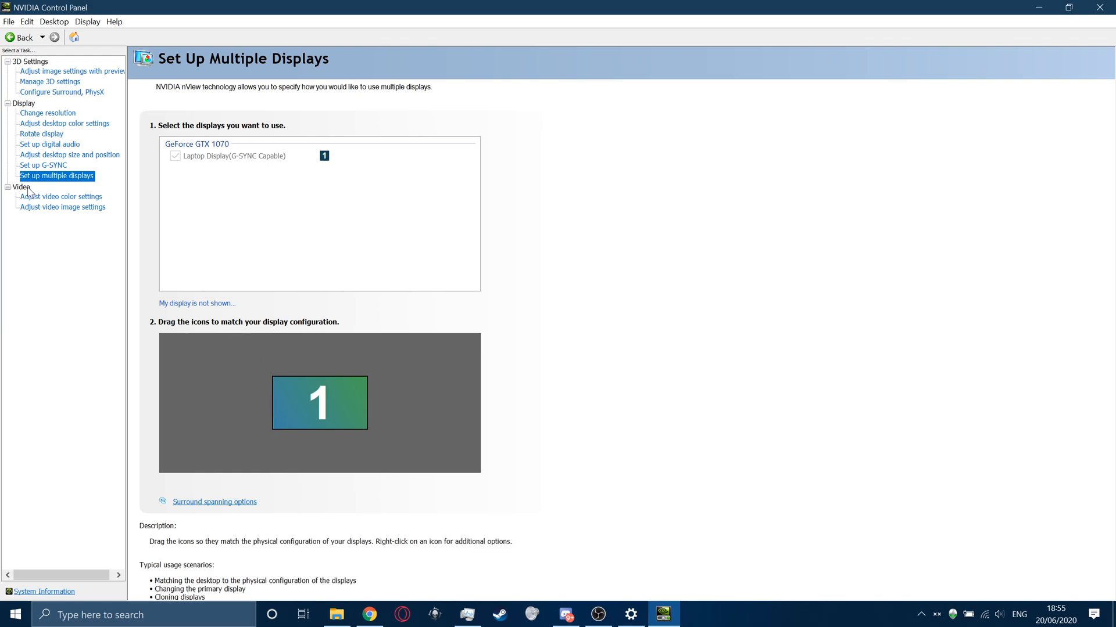
click(70, 155)
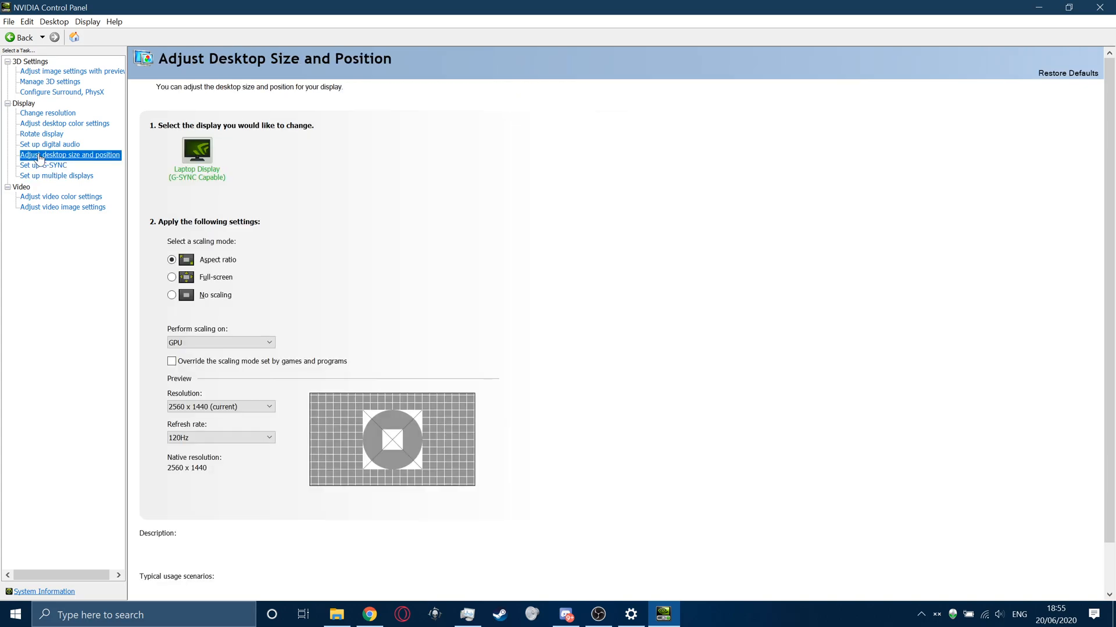
click(35, 133)
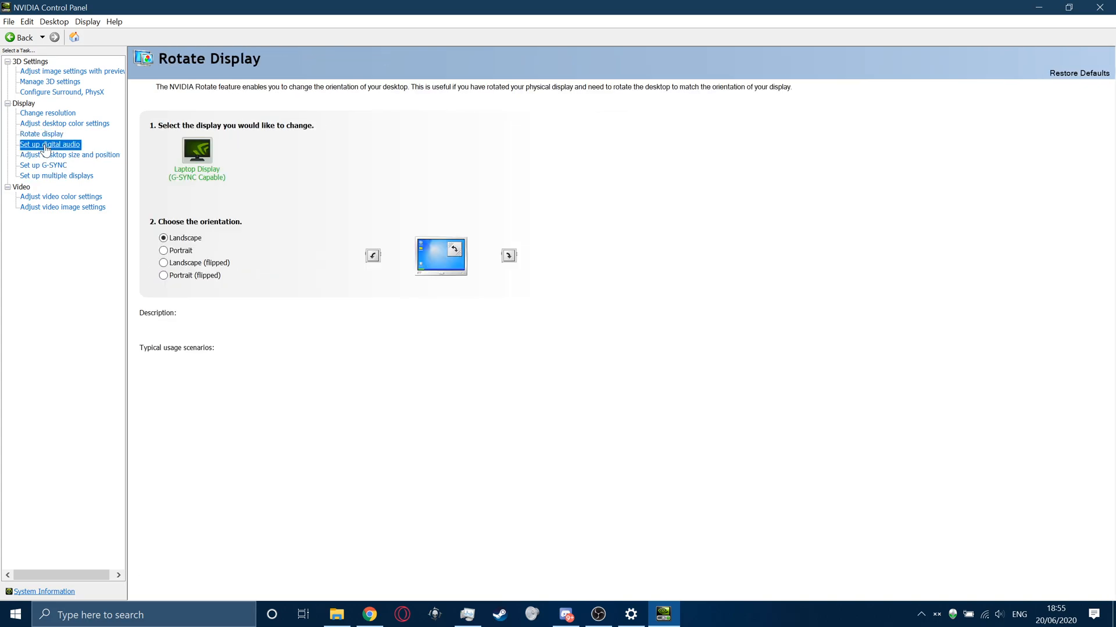
click(47, 113)
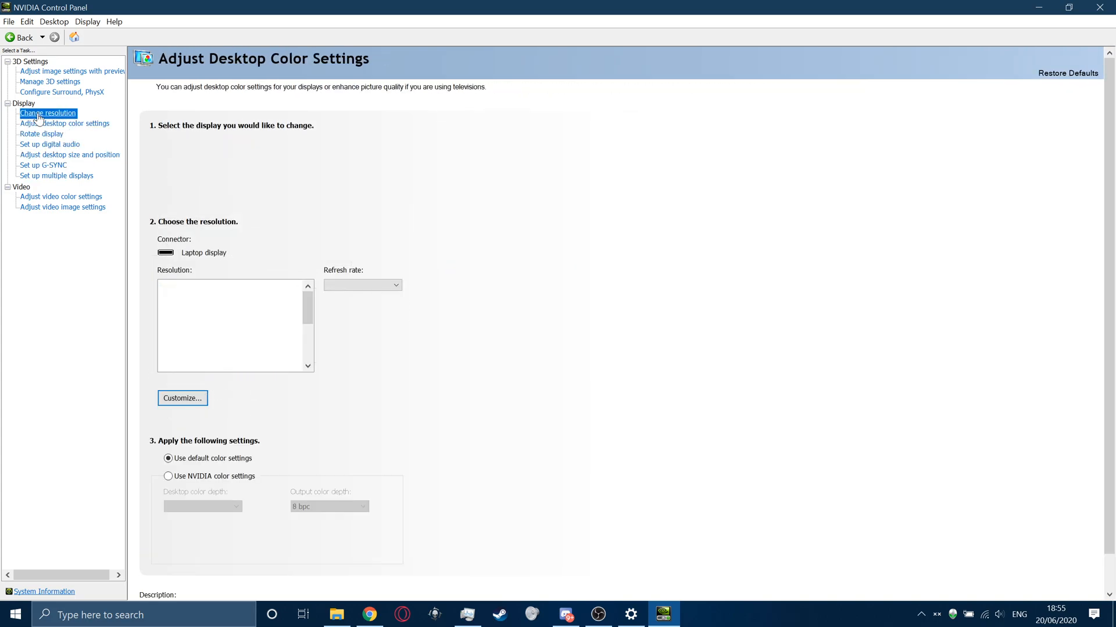
click(70, 71)
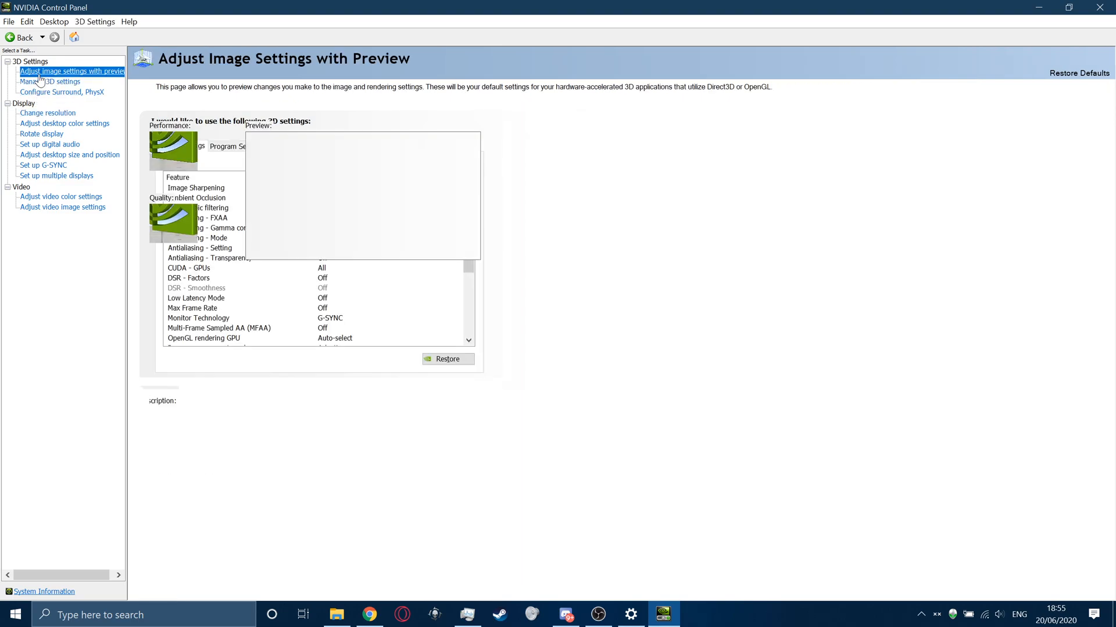
Step: Review the global 3D settings, then return to the Windows Graphics settings page
click(44, 81)
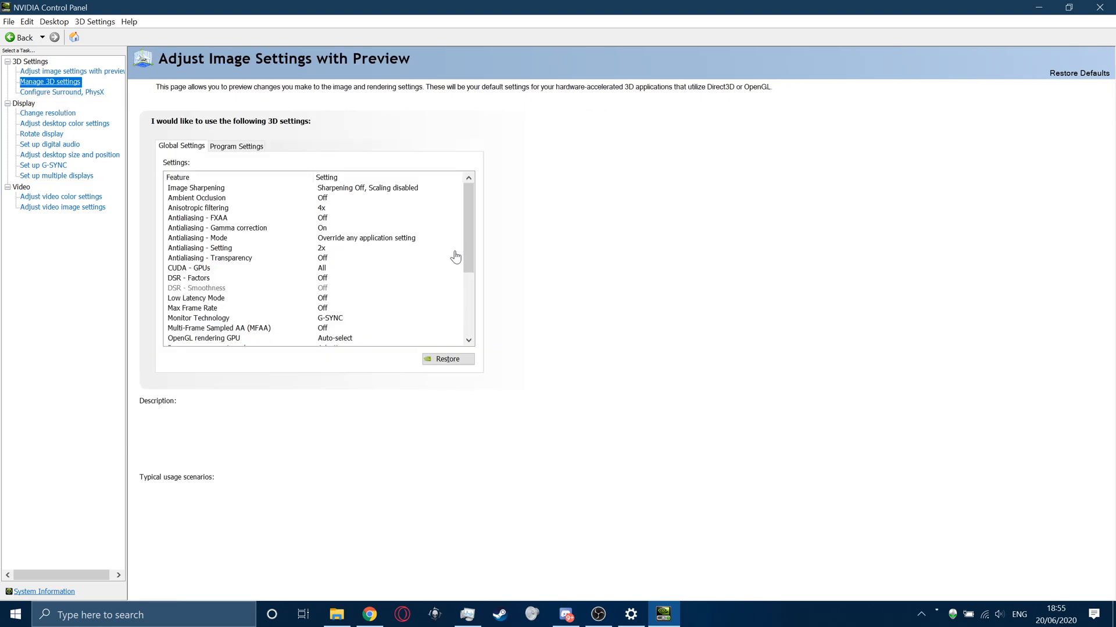
click(49, 81)
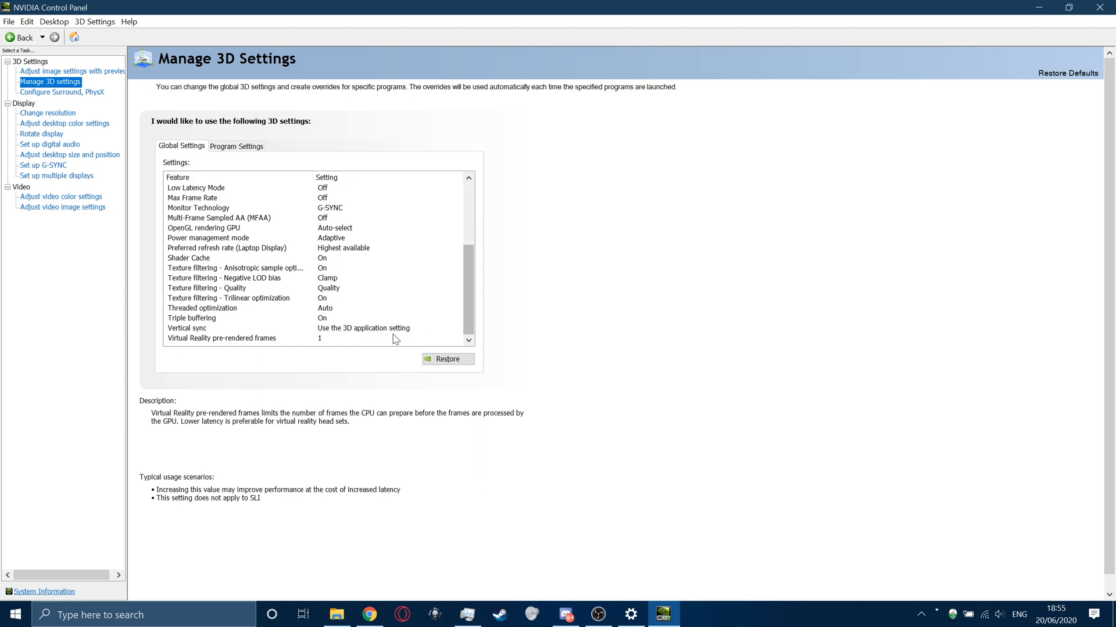
click(207, 288)
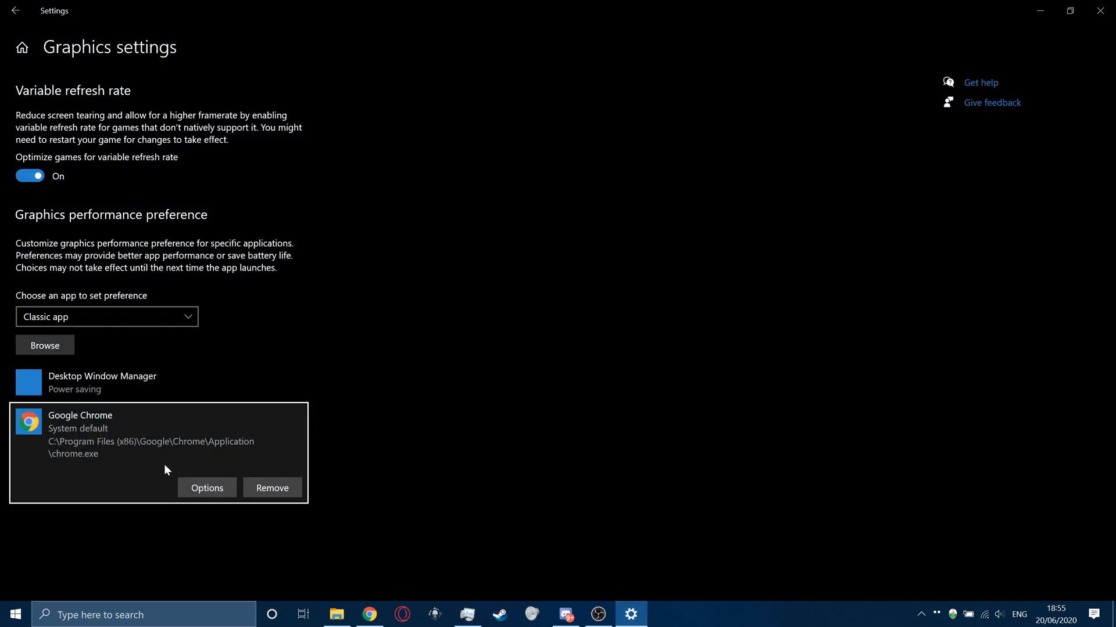
Step: Set Google Chrome's graphics preference to Power saving and save it
click(207, 488)
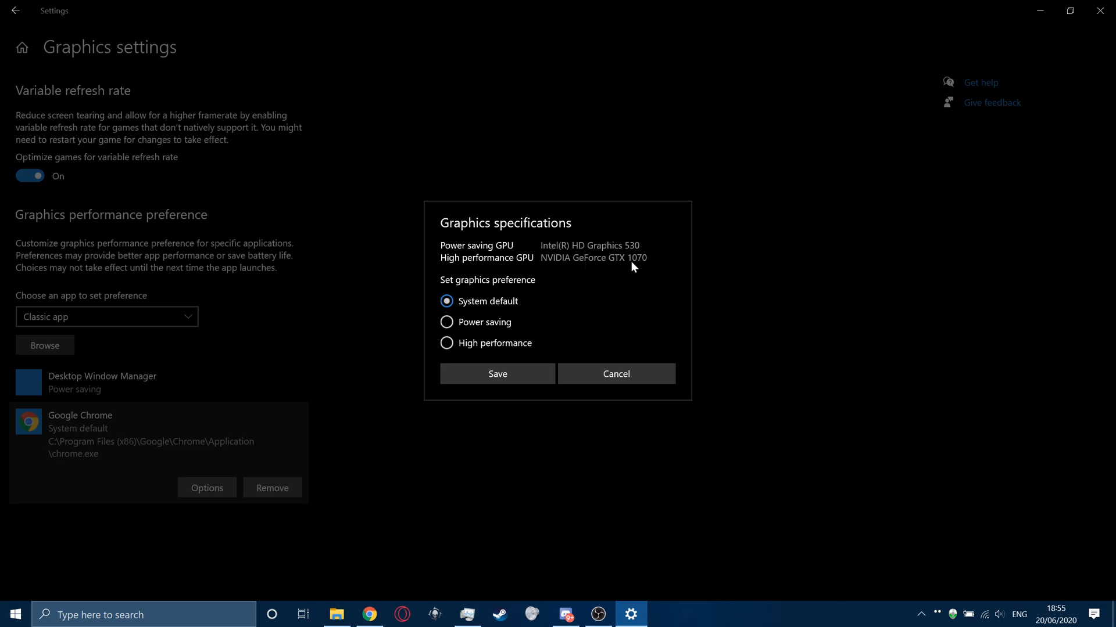
mouse_move(477, 255)
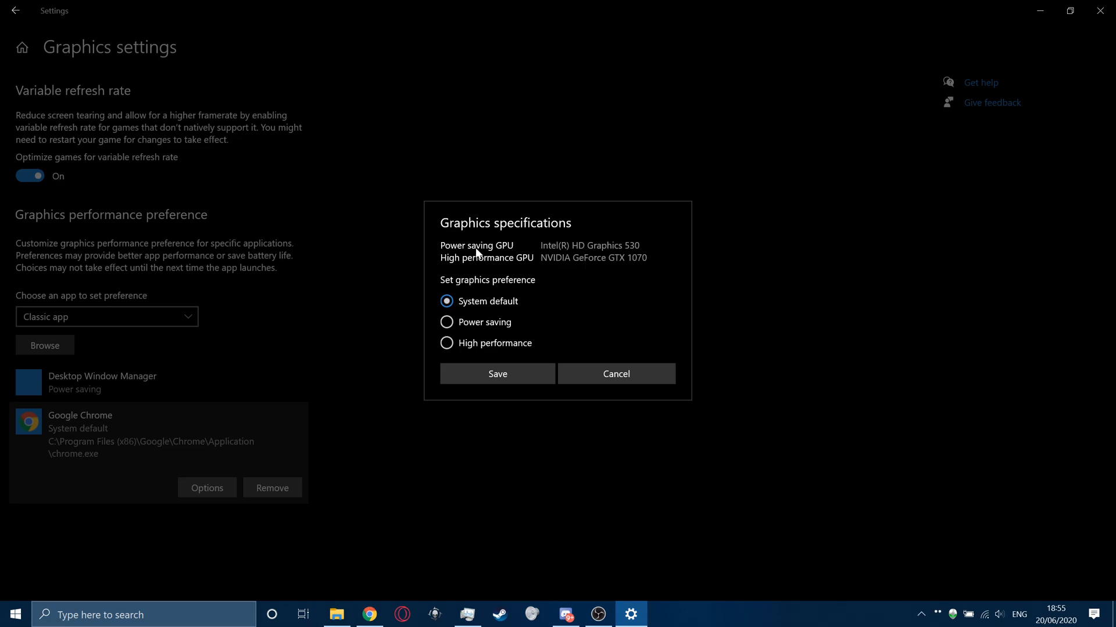
mouse_move(607, 251)
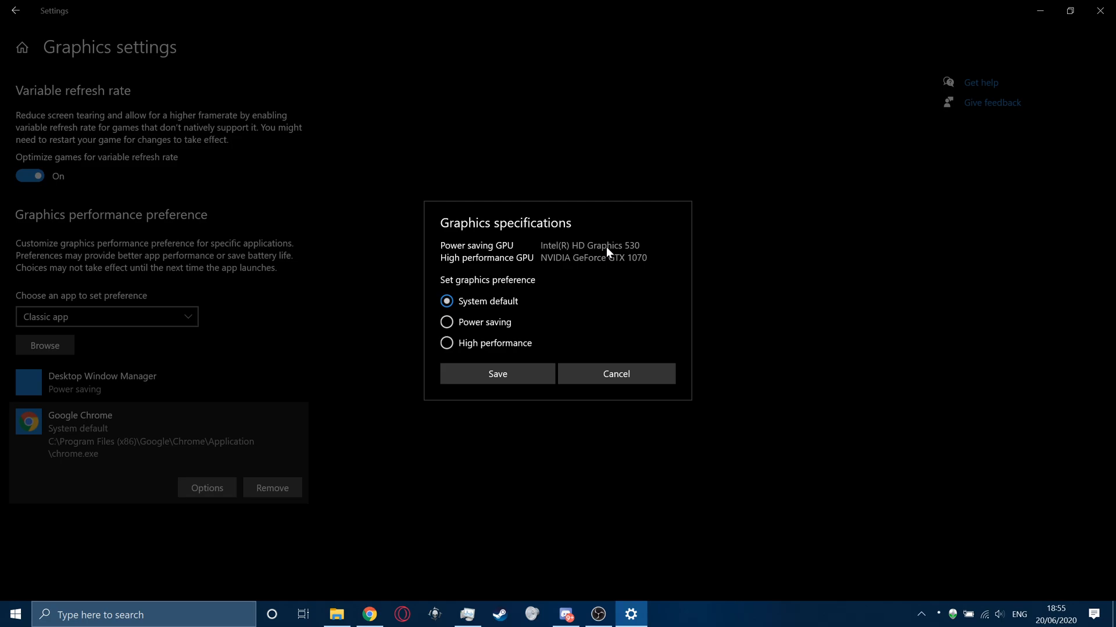
mouse_move(485, 354)
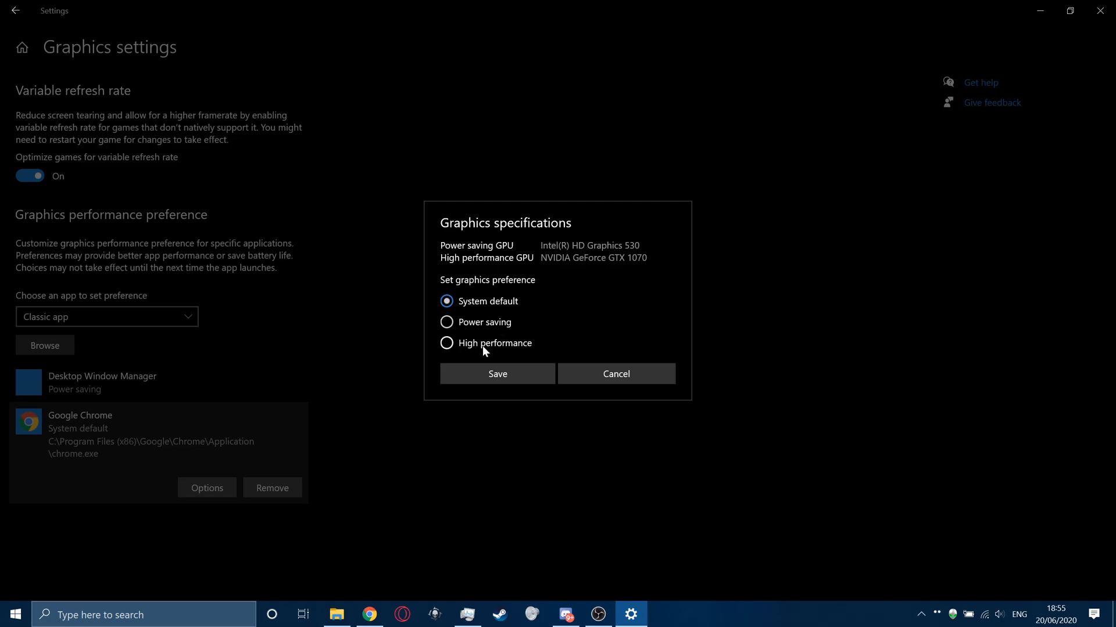
click(447, 343)
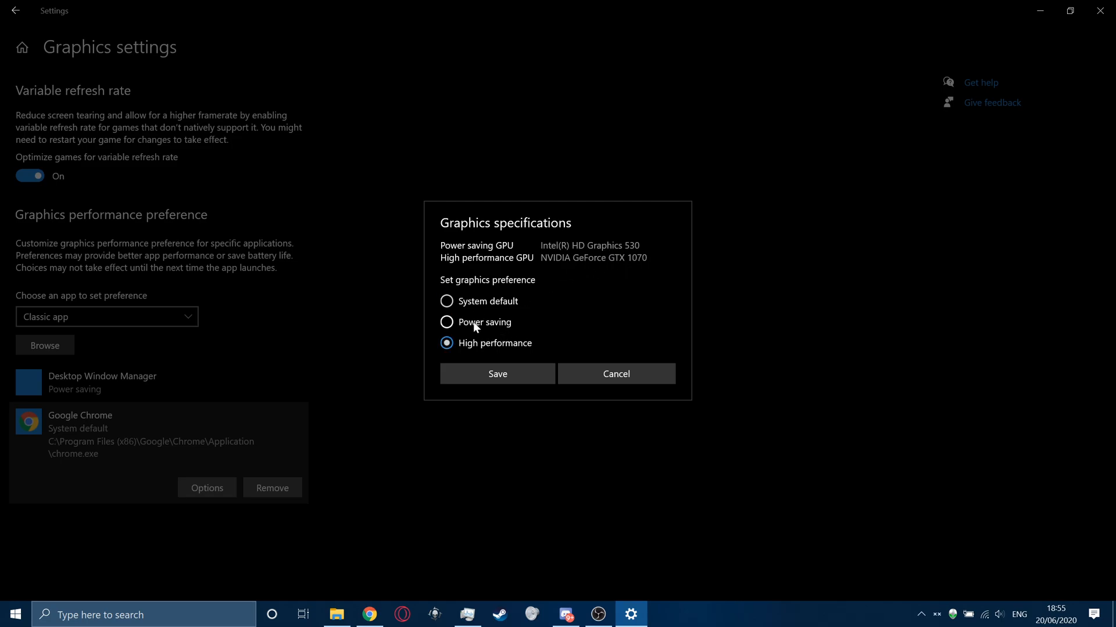
click(446, 323)
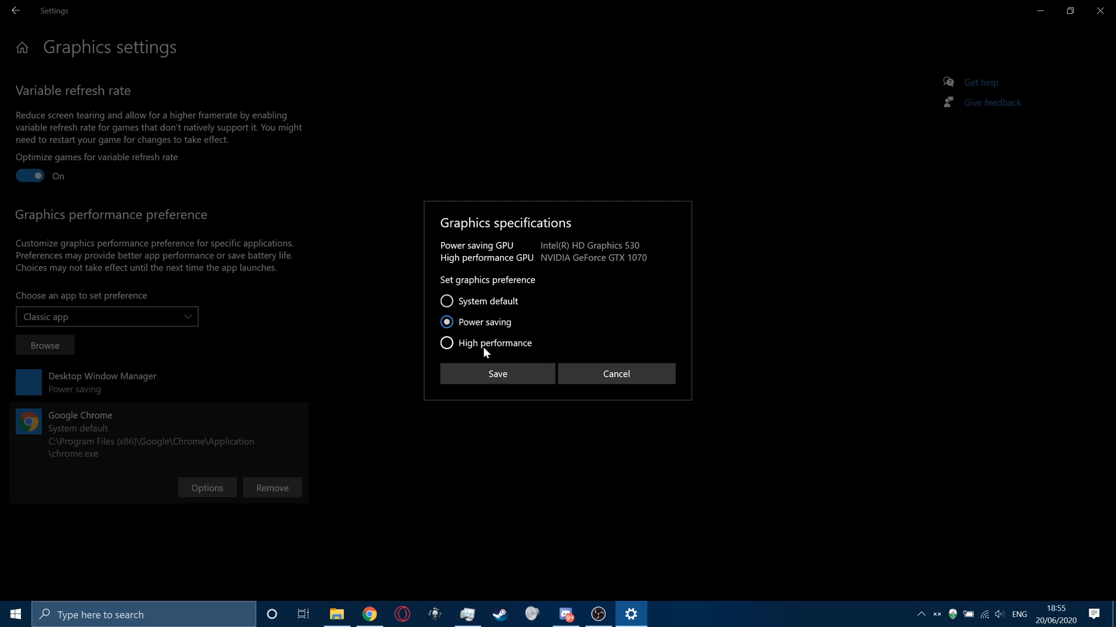
click(497, 374)
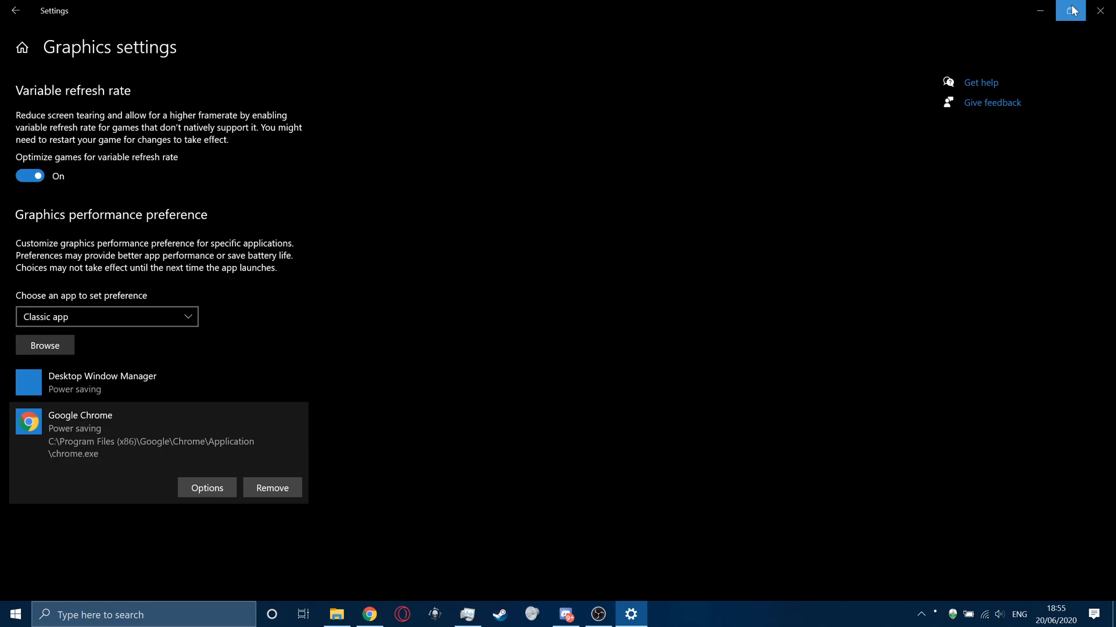
Step: Restart Chrome and confirm in Task Manager it now runs on GPU 0 instead of GPU 1
click(366, 614)
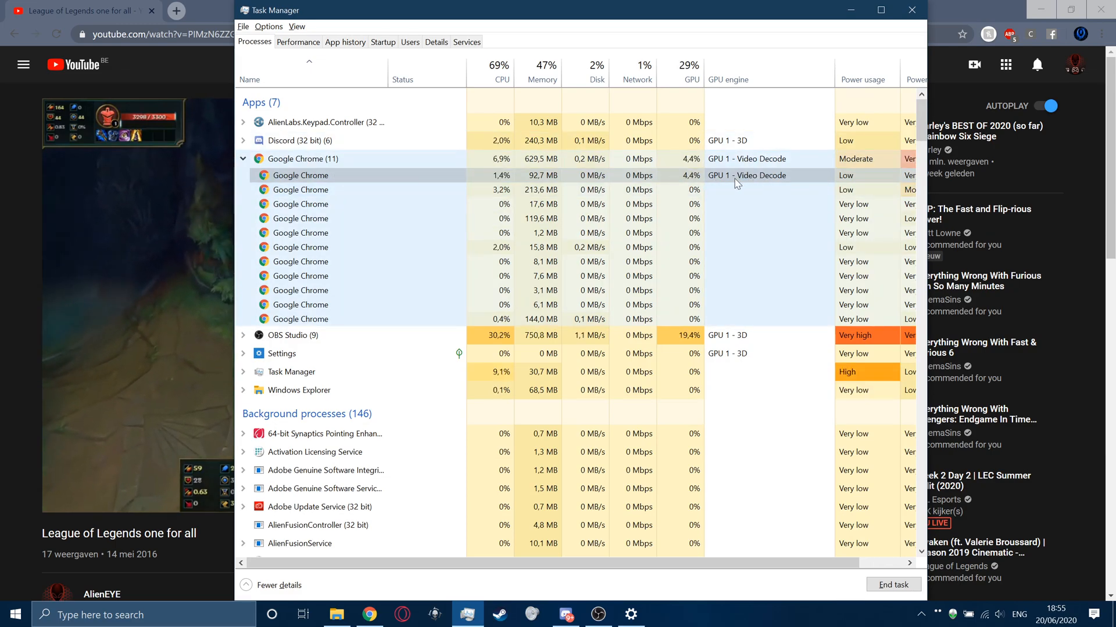
click(912, 9)
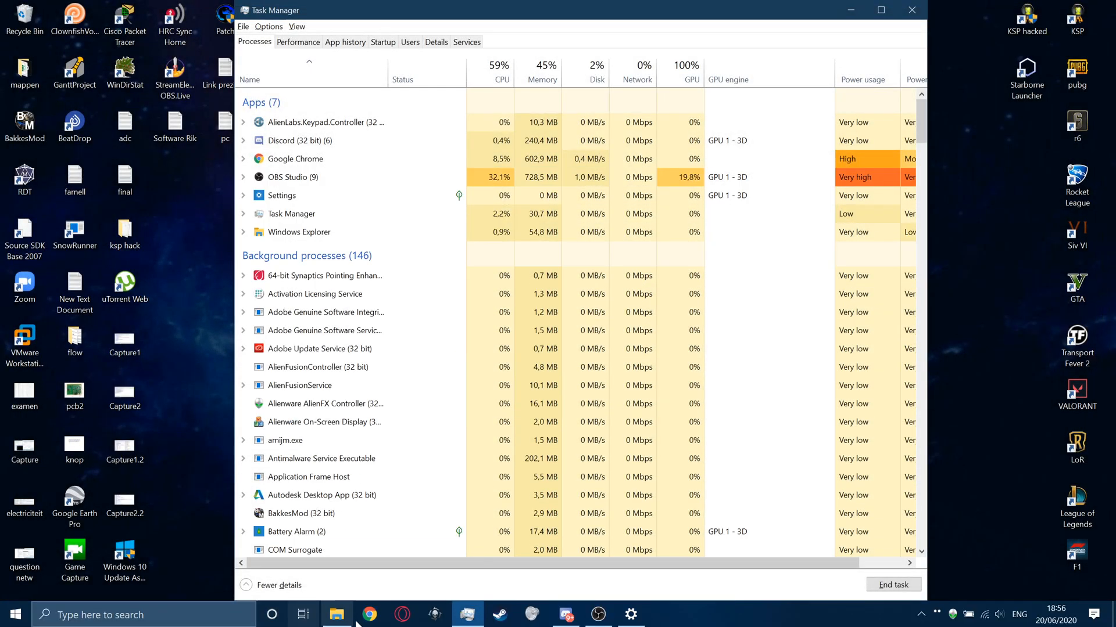
click(370, 614)
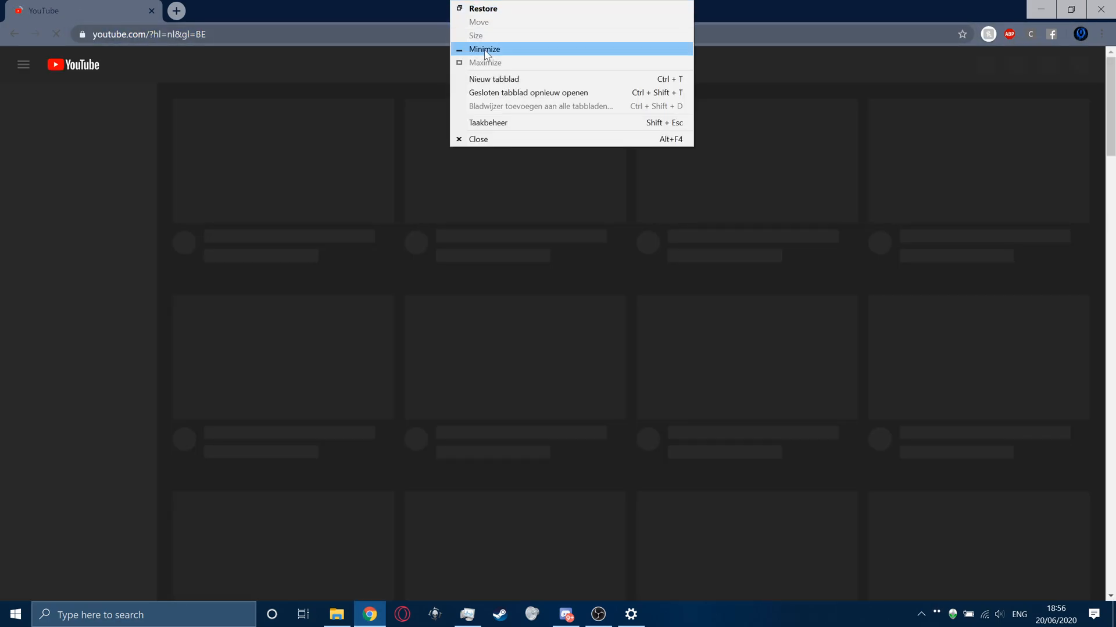
click(488, 123)
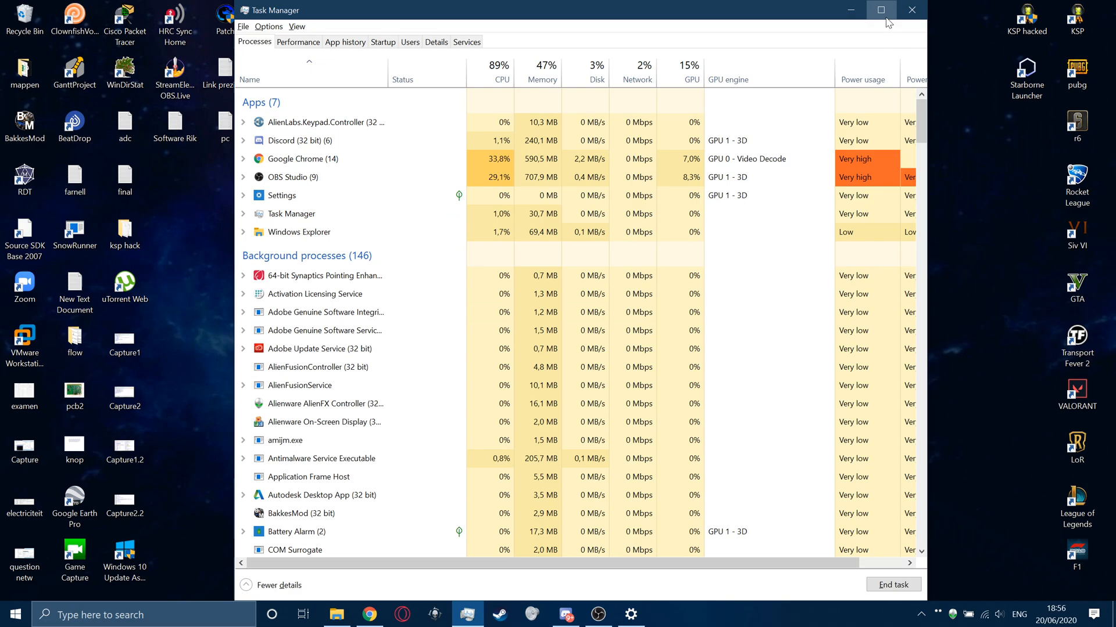
click(881, 9)
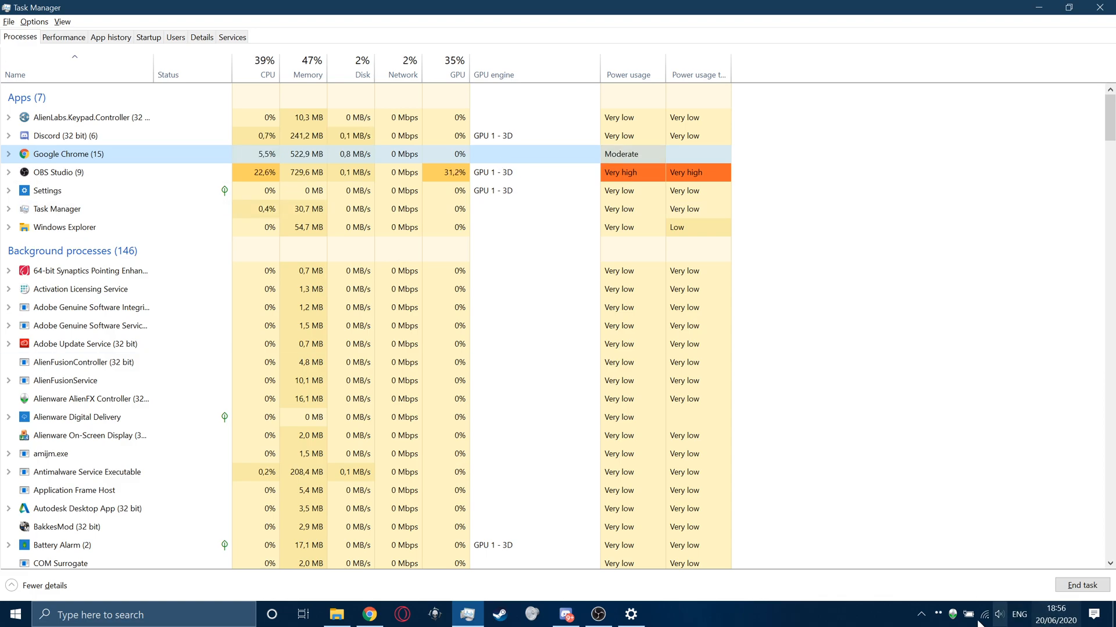
click(967, 614)
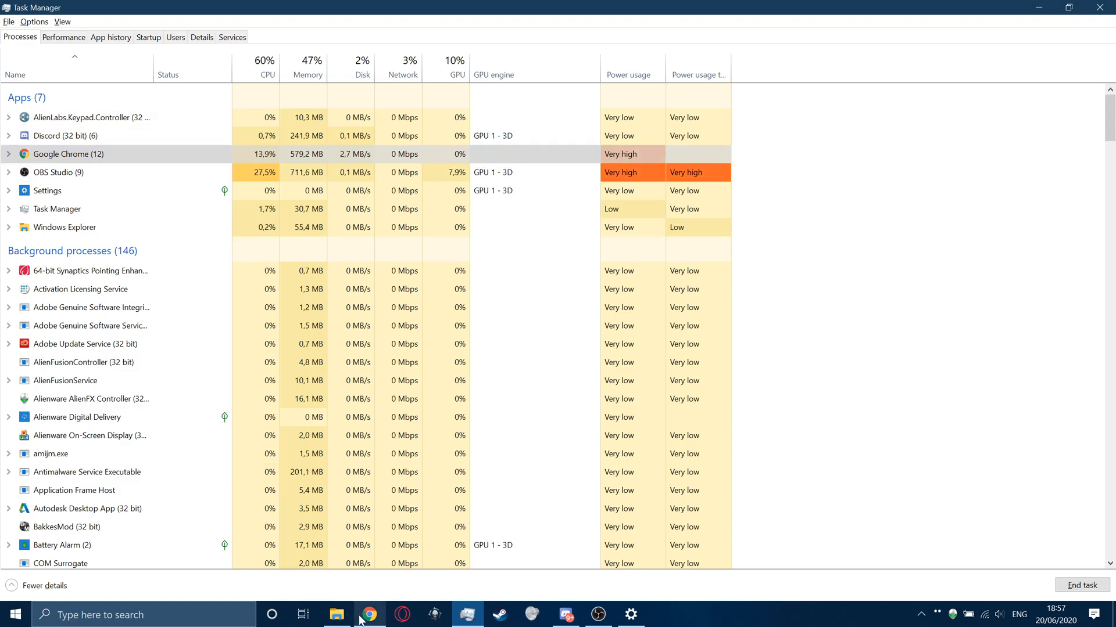
click(368, 612)
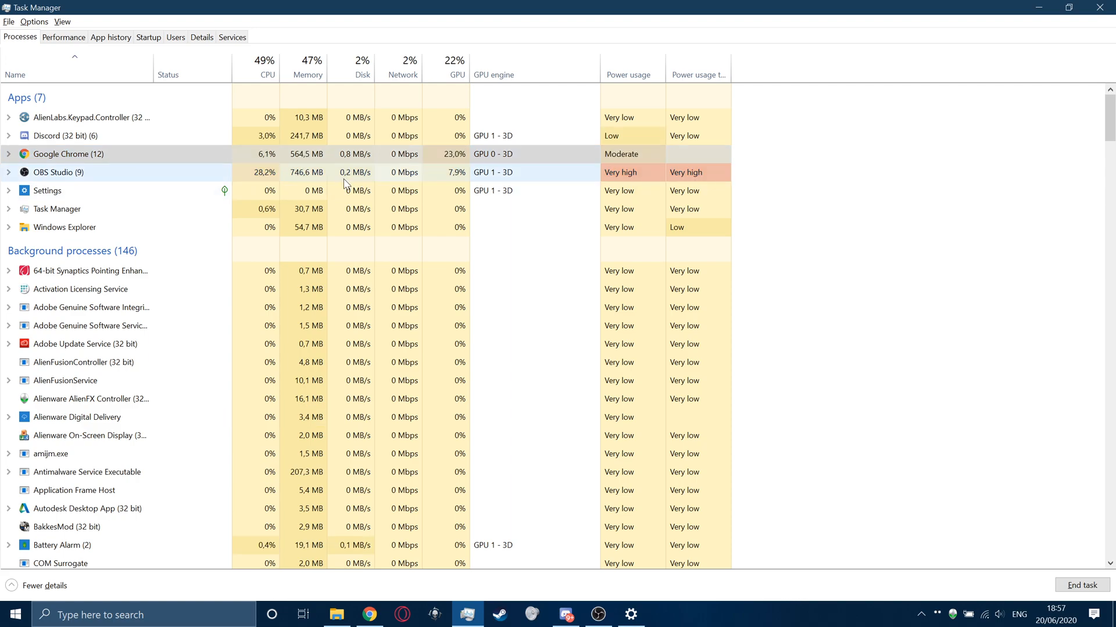
Step: Look up the OBS process's file location from Task Manager, then return to Graphics settings
right_click(55, 172)
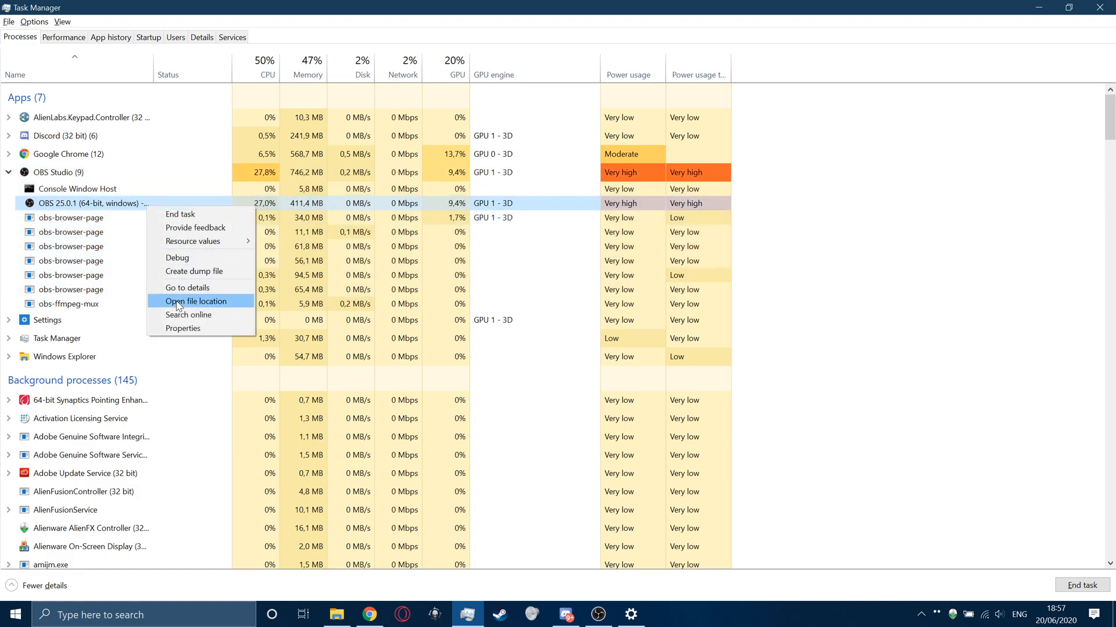
click(200, 301)
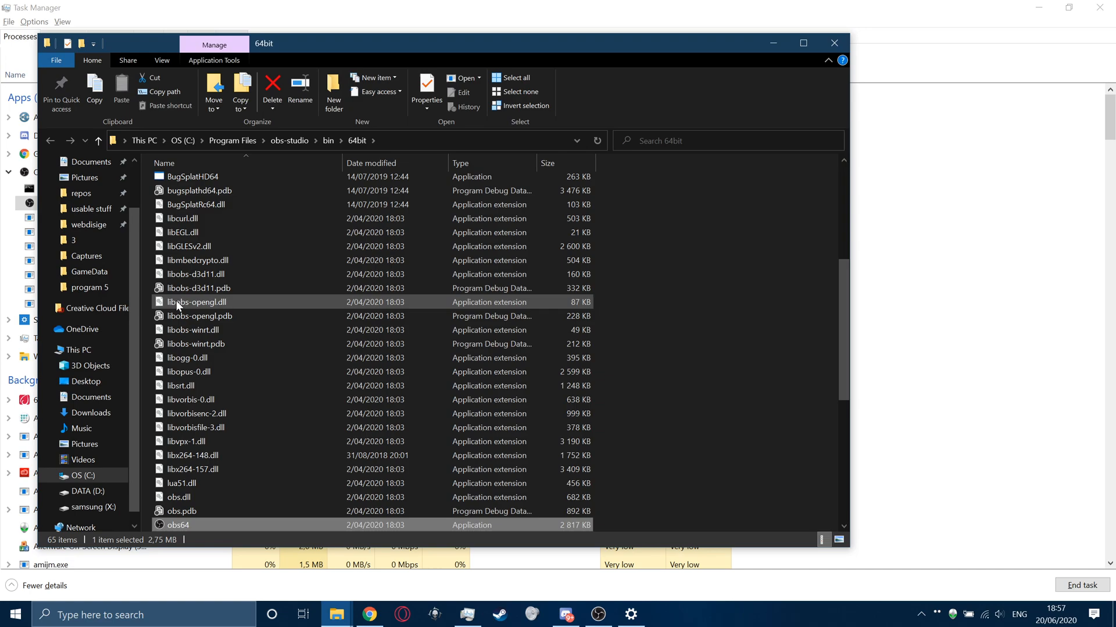
scroll(down, 3)
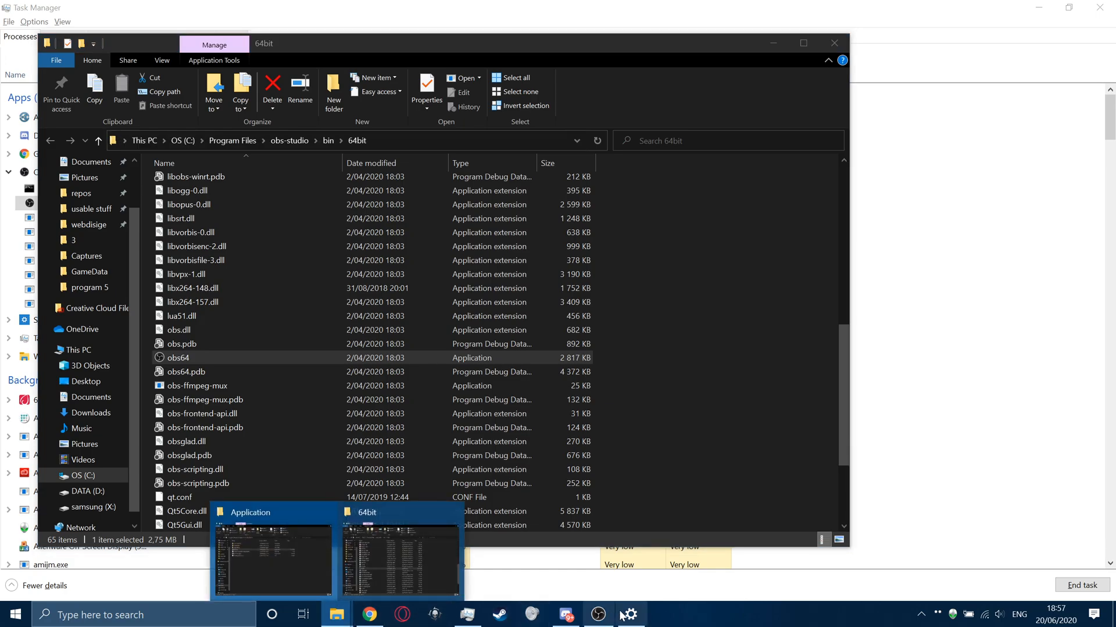
click(630, 614)
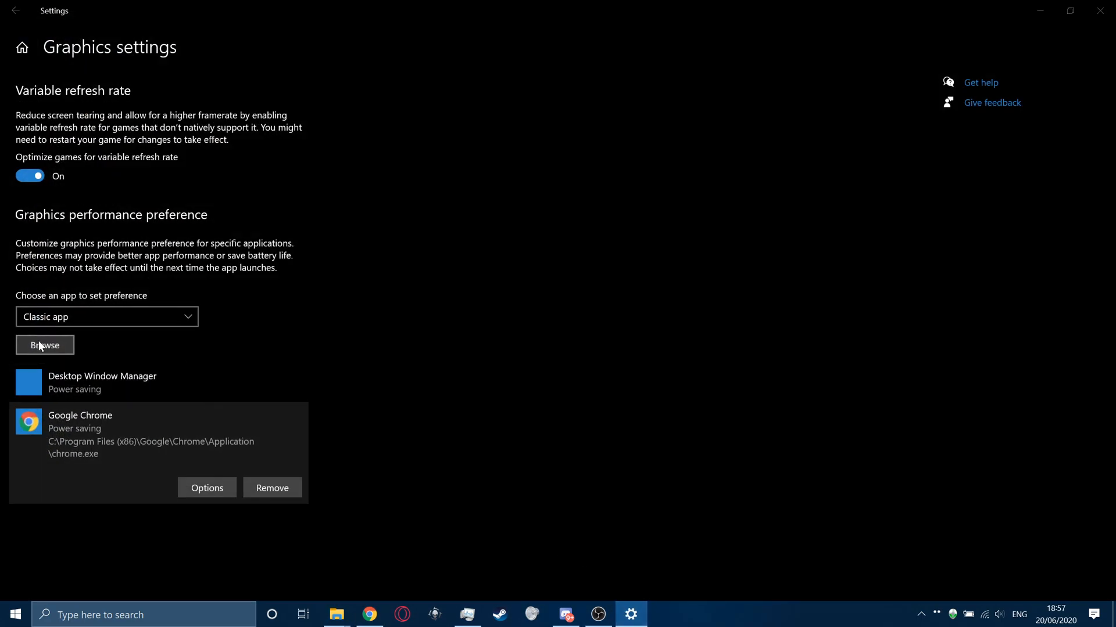
Step: Add obs64.exe from the obs-studio\bin\64bit folder and set it to Power saving
click(44, 345)
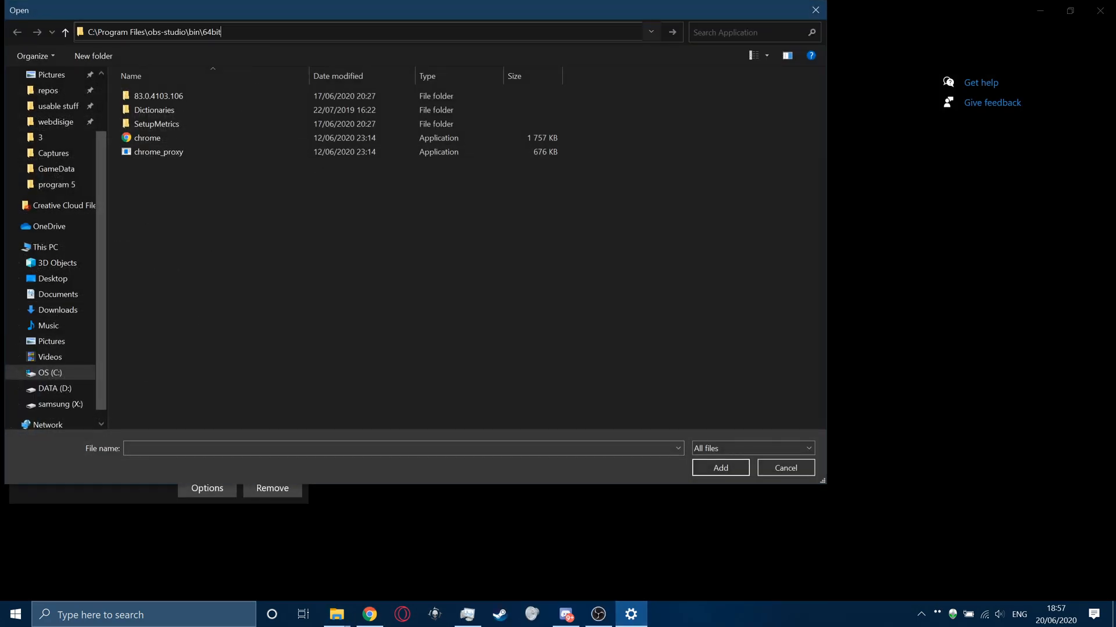
key(Enter)
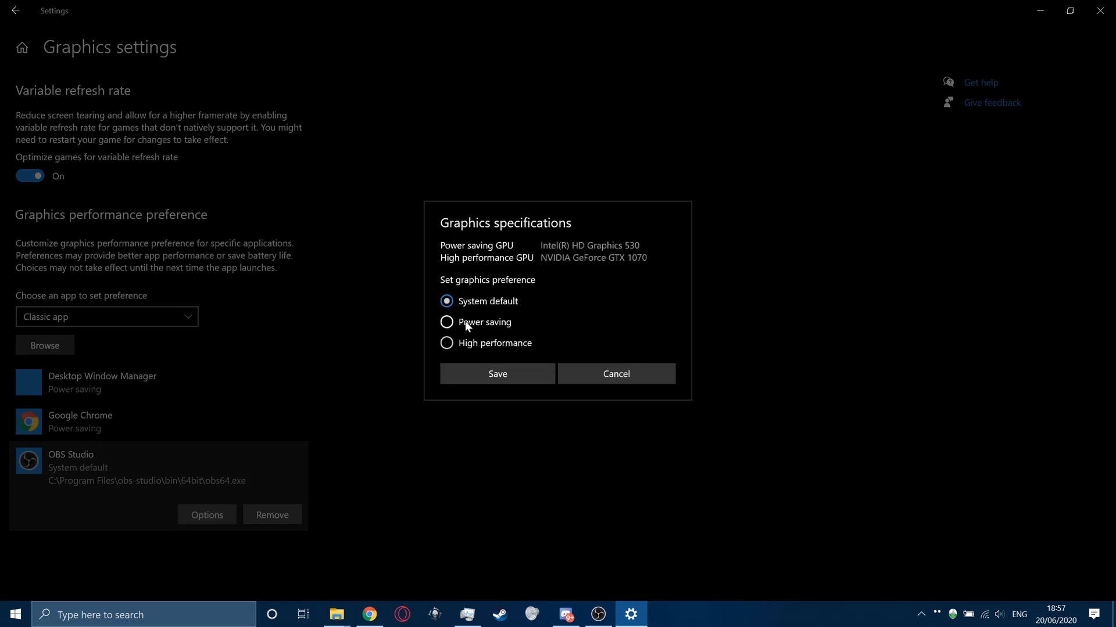
click(497, 374)
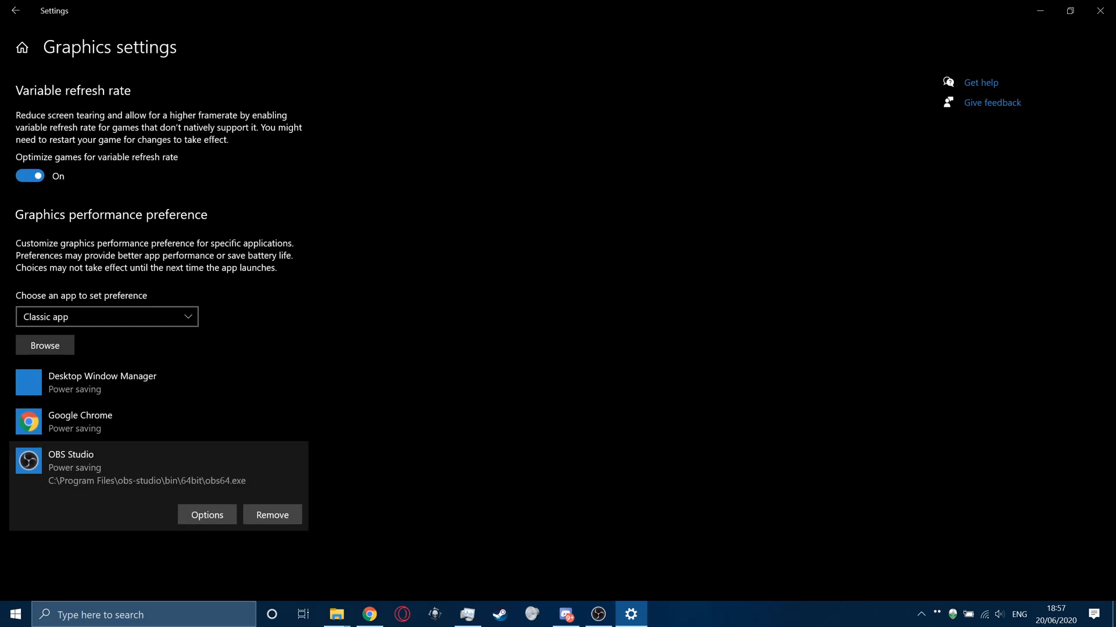
Step: Check the OBS Studio recording session, then return to the League of Legends YouTube video in Chrome
click(599, 614)
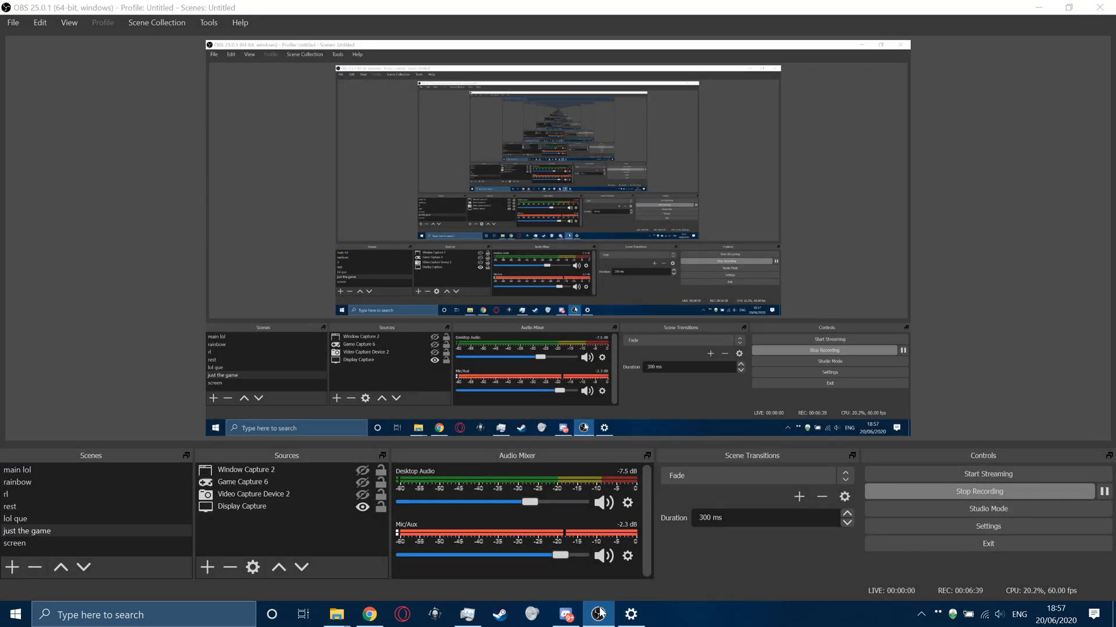
click(367, 613)
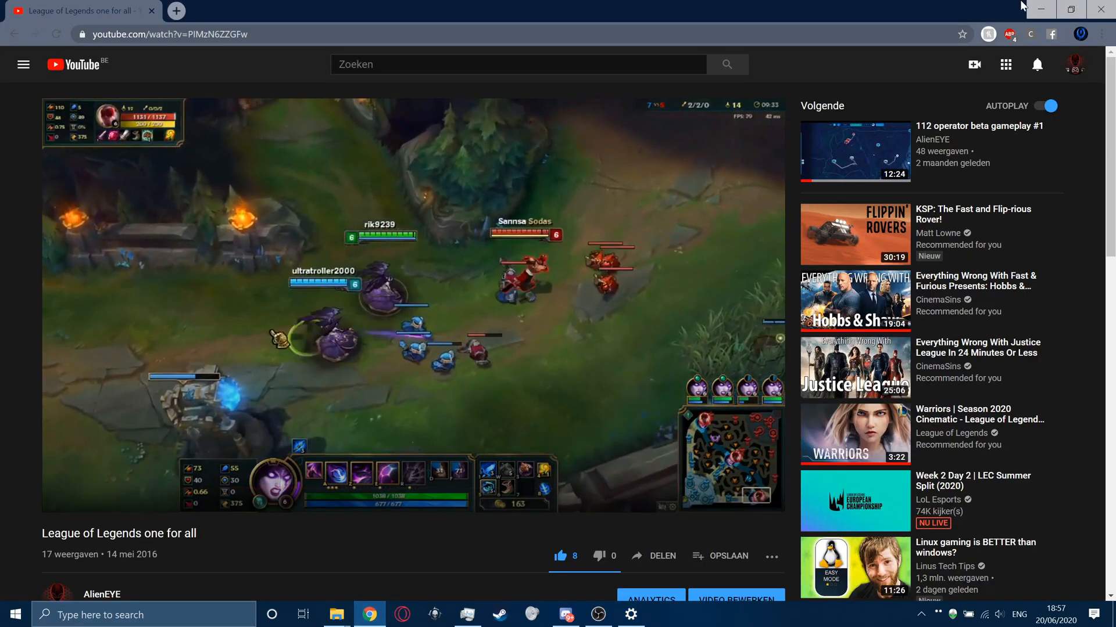